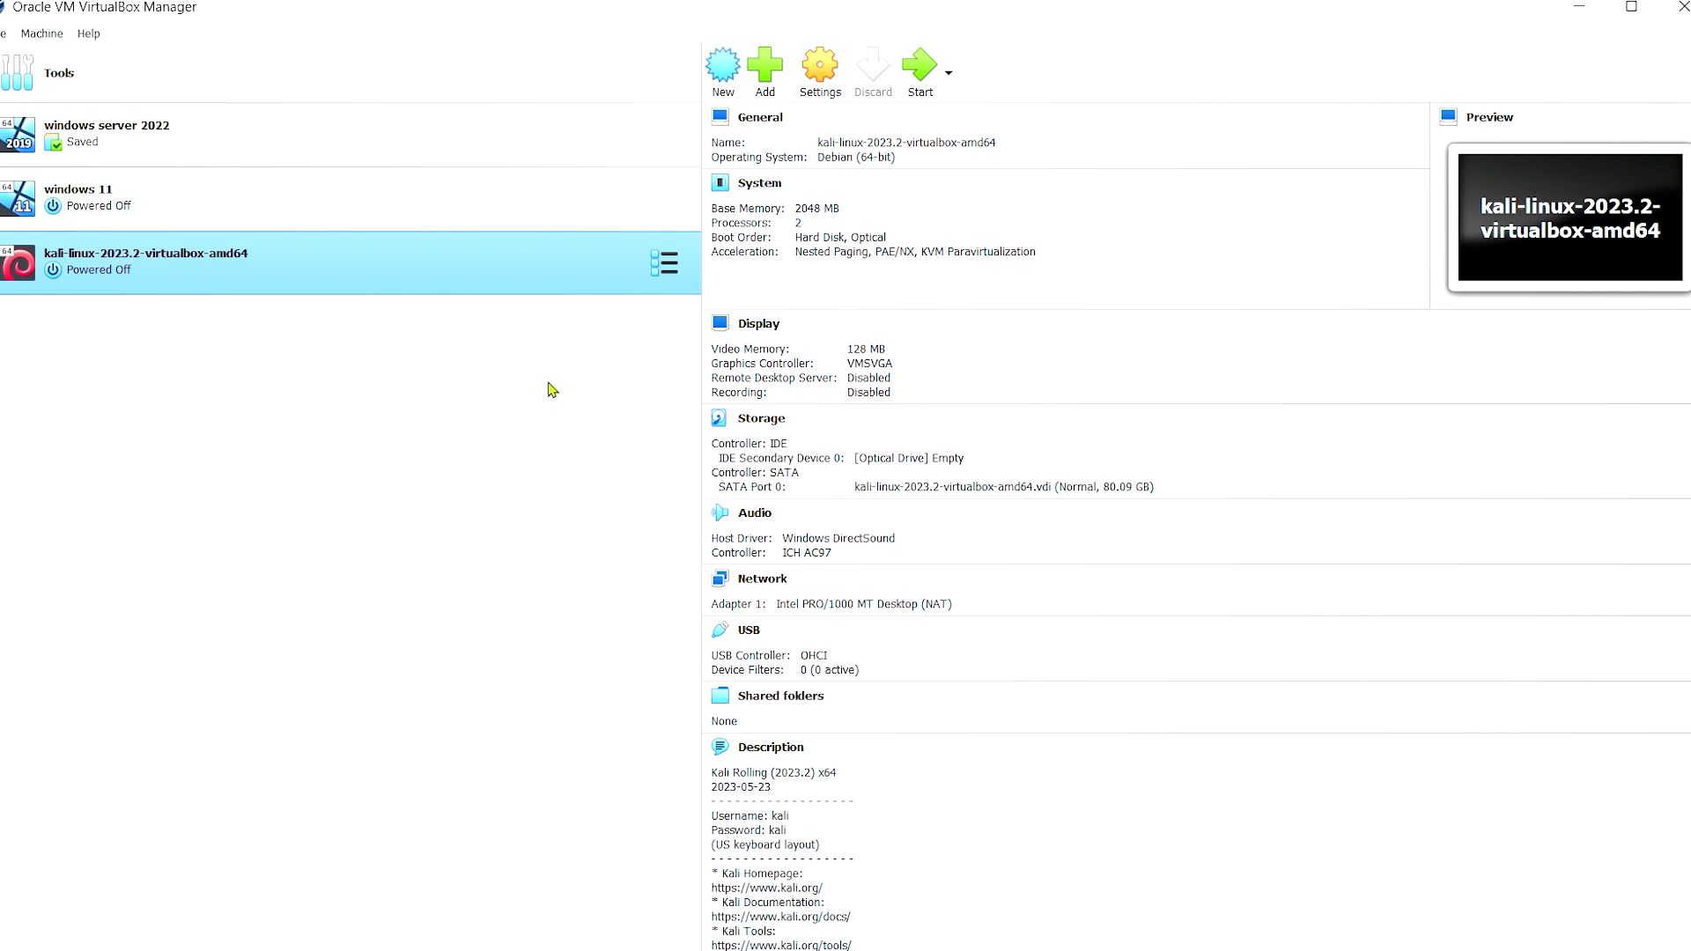
# Start the kali-linux VM and browse its menu through Usual Applications to 02 - Vulnerability Analysis
pyautogui.click(918, 64)
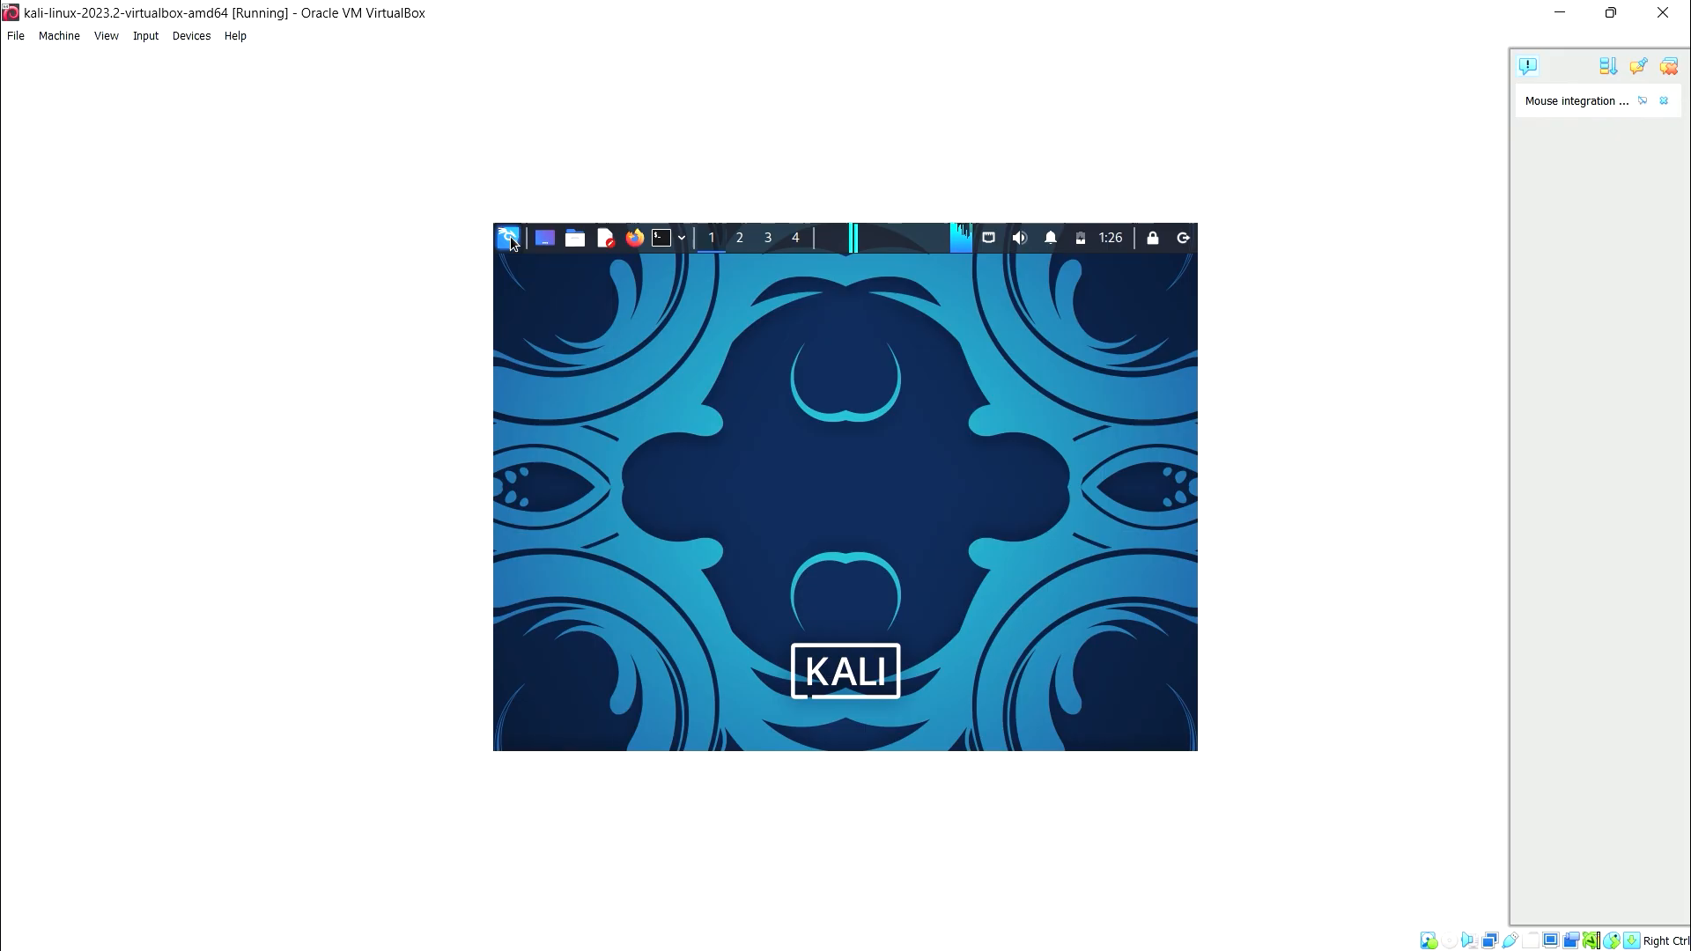
pyautogui.click(508, 237)
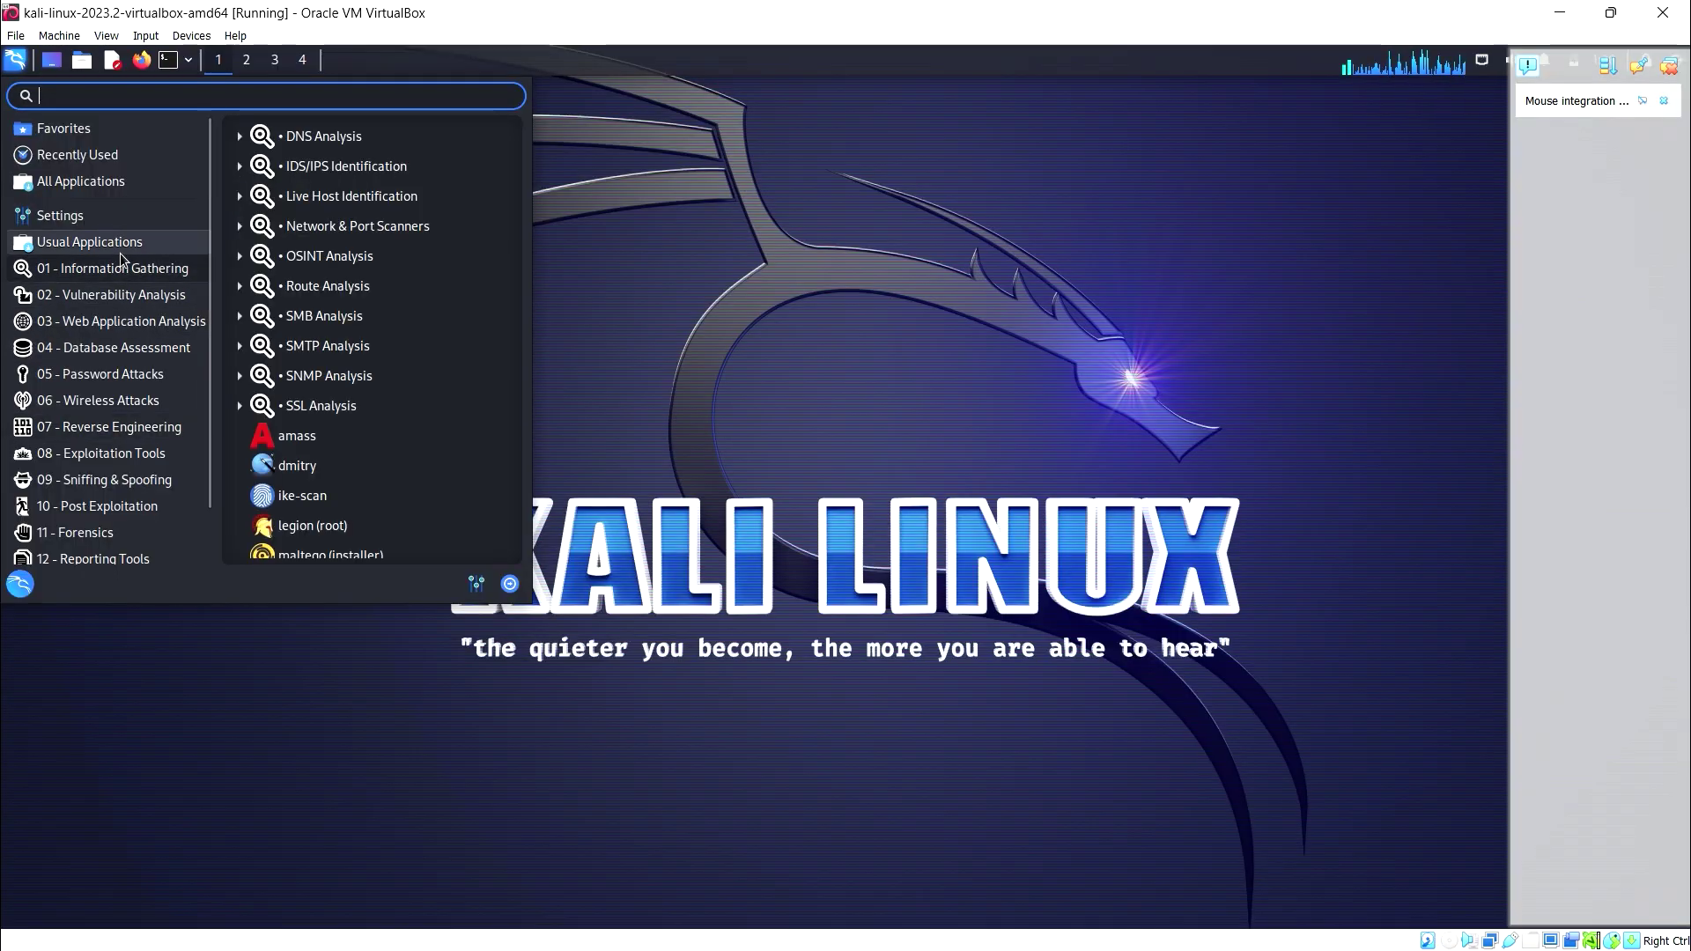
pyautogui.click(90, 242)
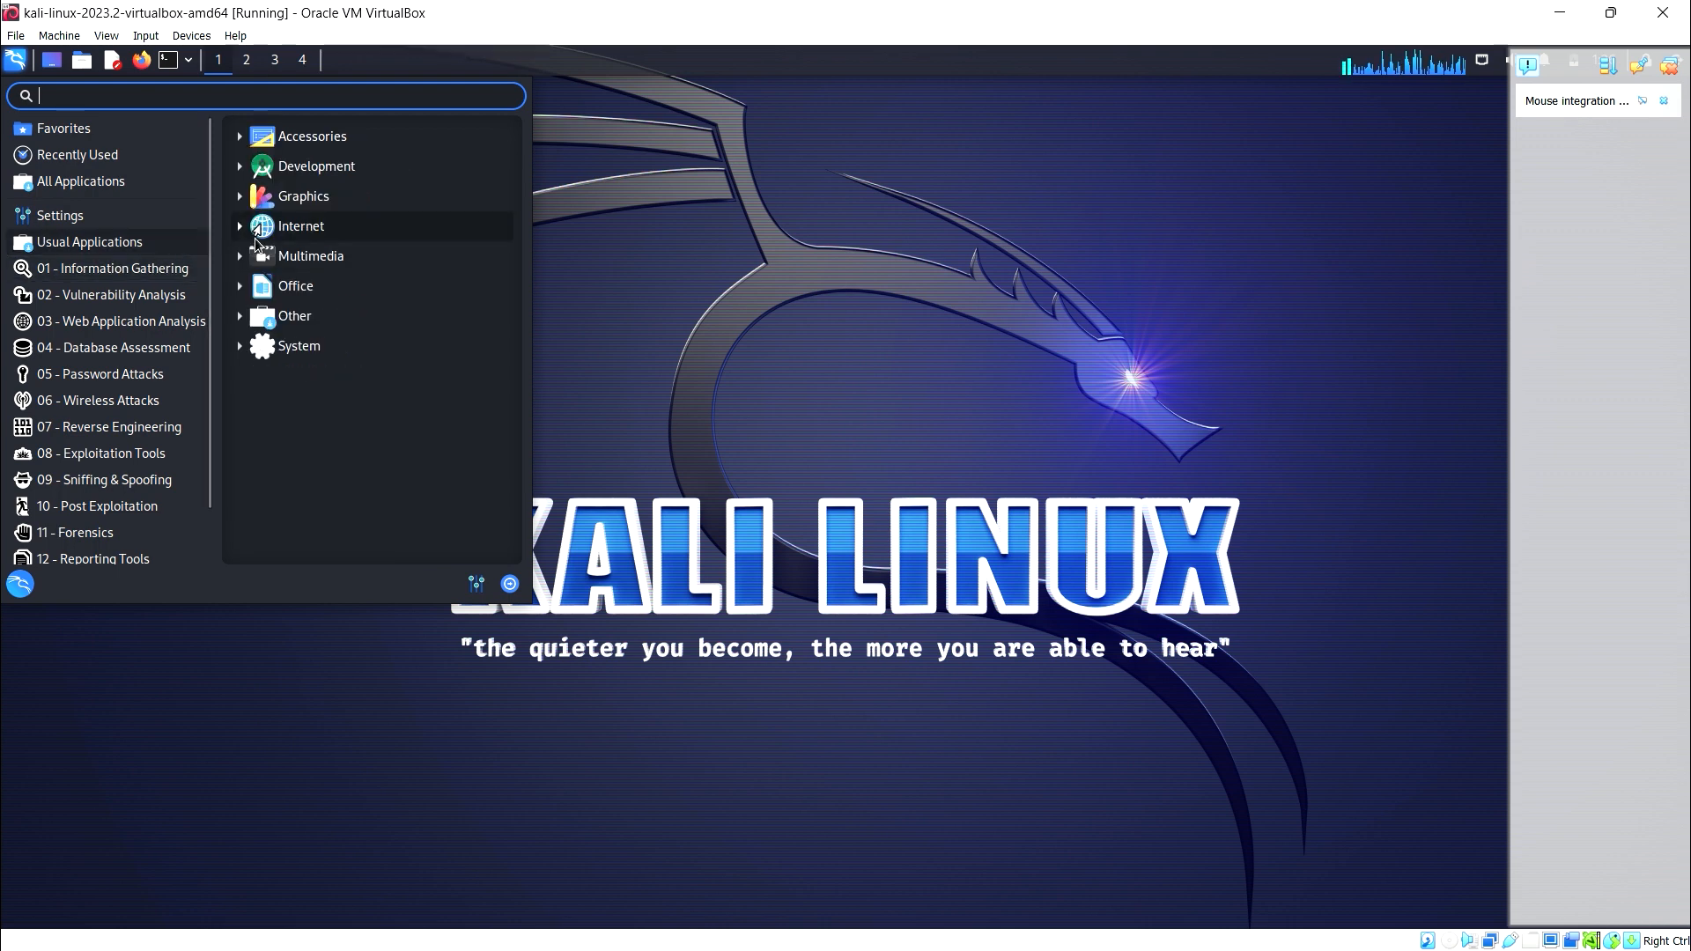
pyautogui.moveTo(111, 268)
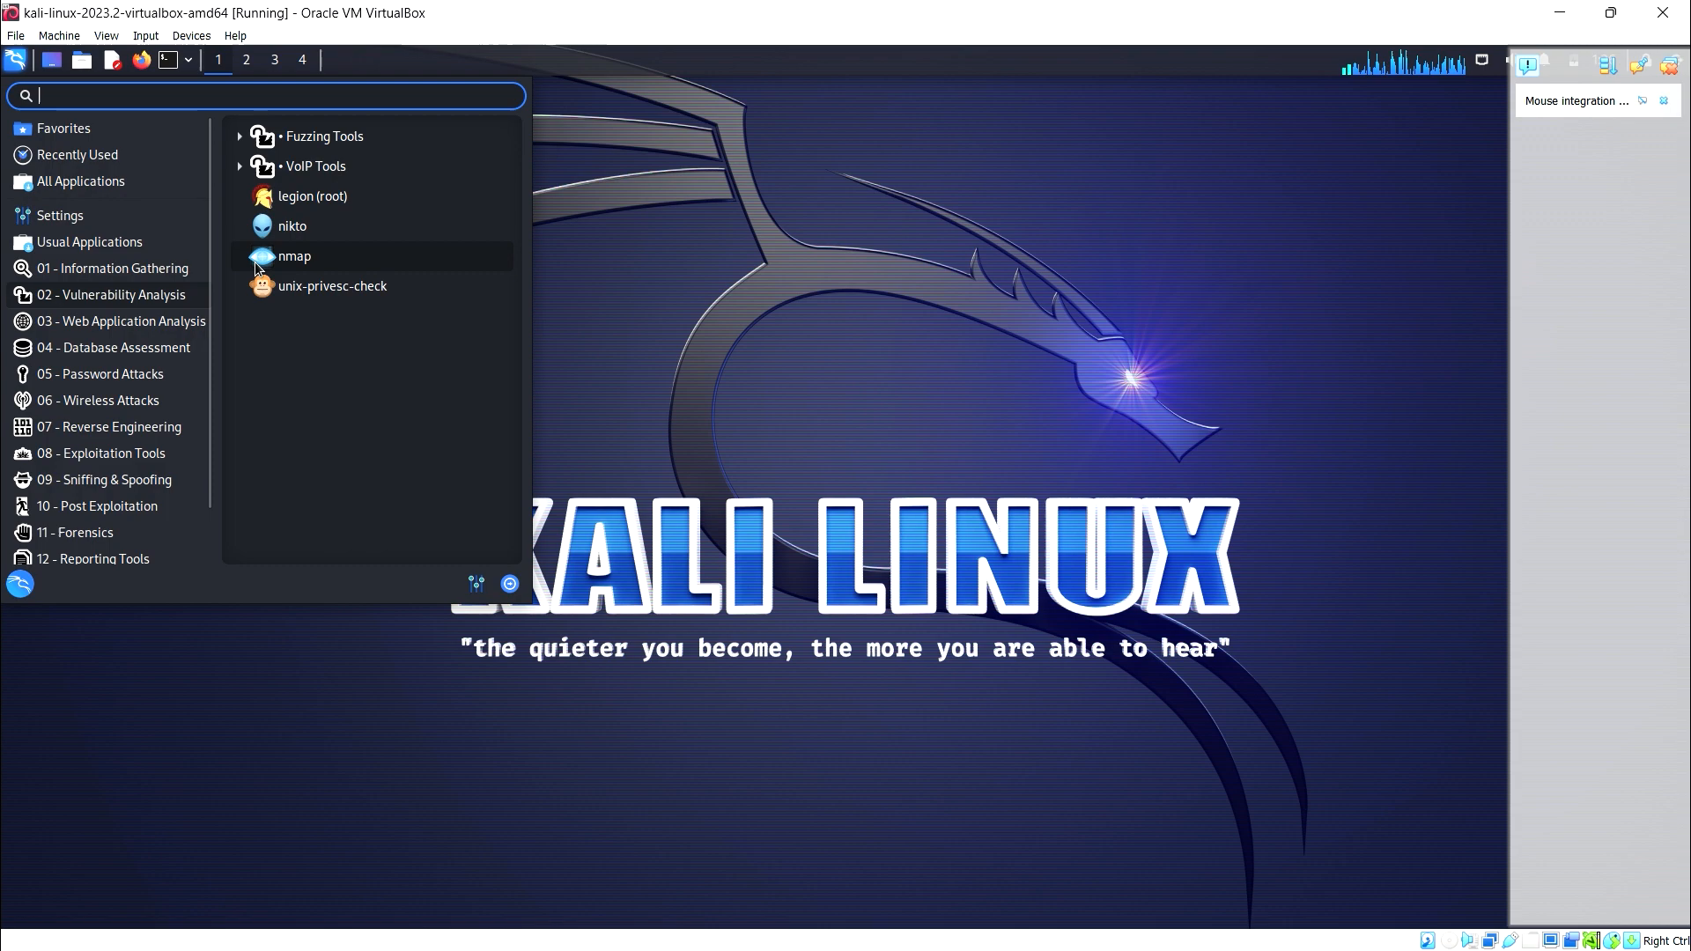
pyautogui.click(419, 300)
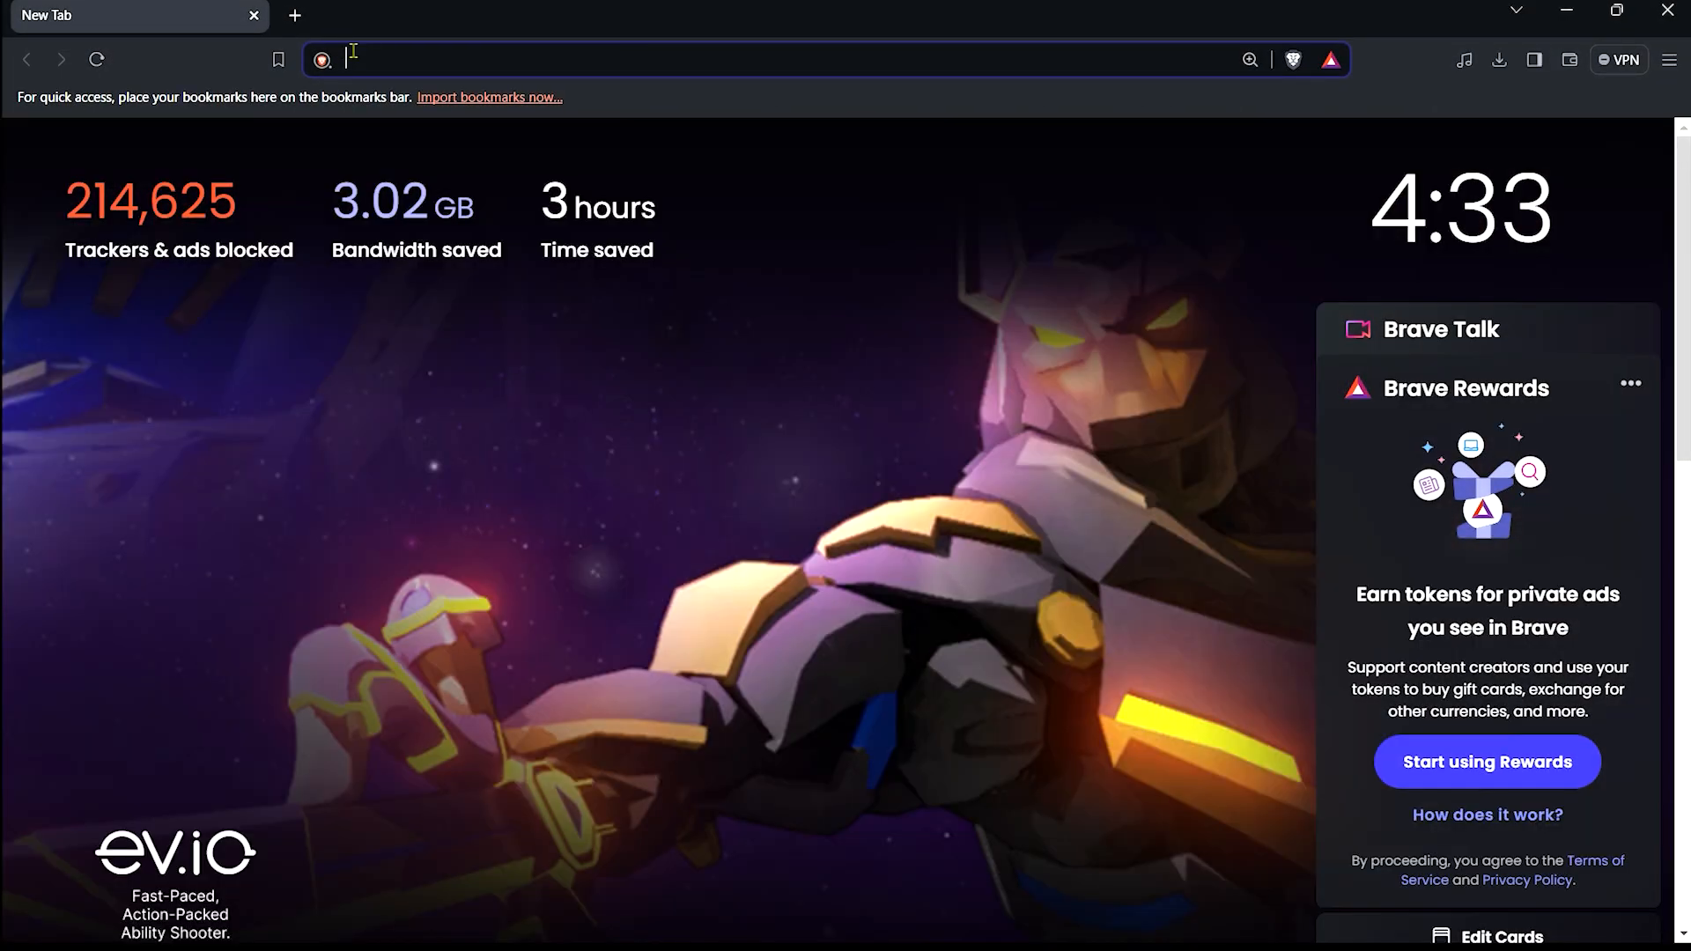
# Search 'kali linux' in a new Brave tab and open the kali.org result
pyautogui.write('kali linux')
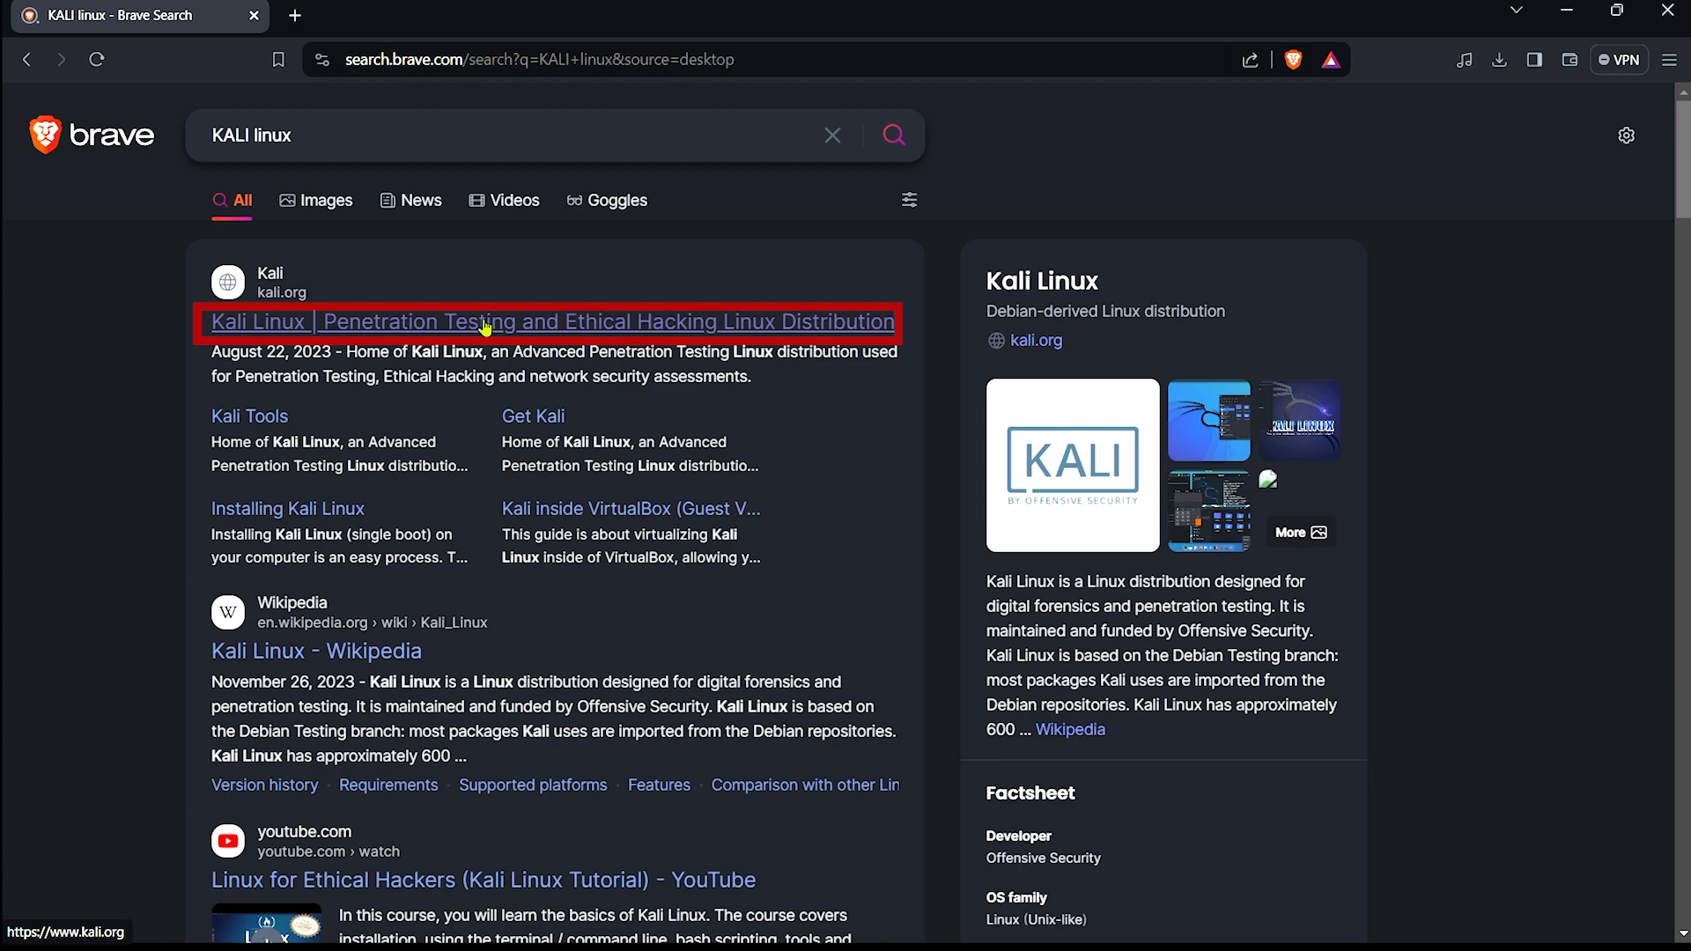
pyautogui.click(486, 321)
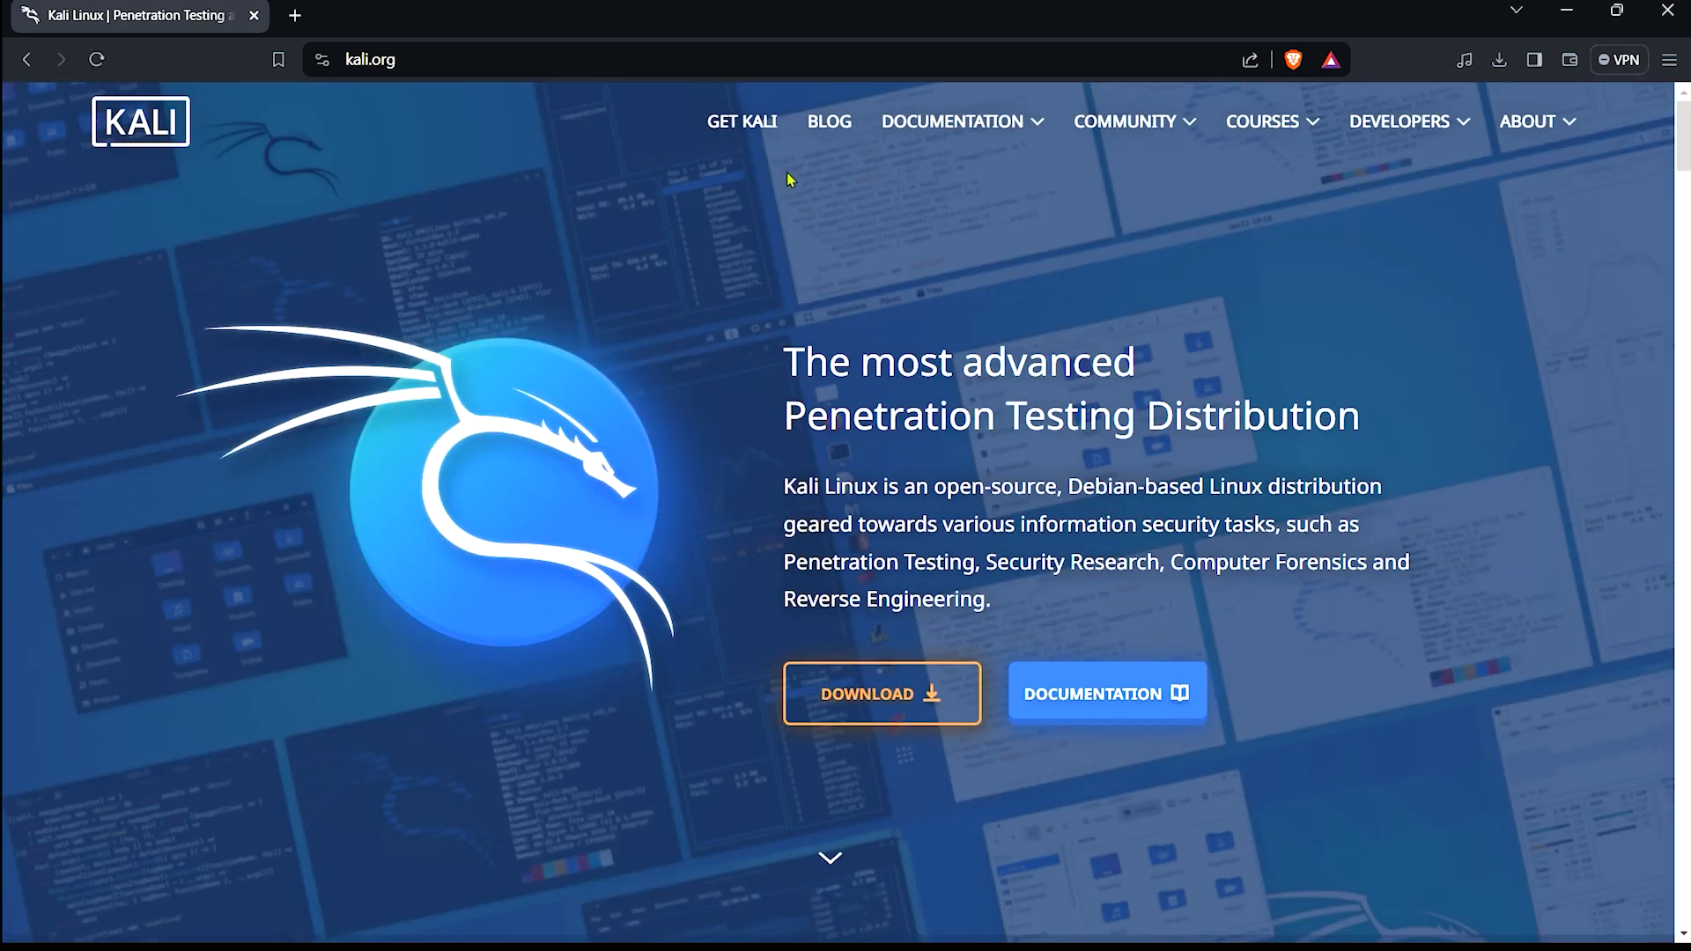
pyautogui.moveTo(741, 120)
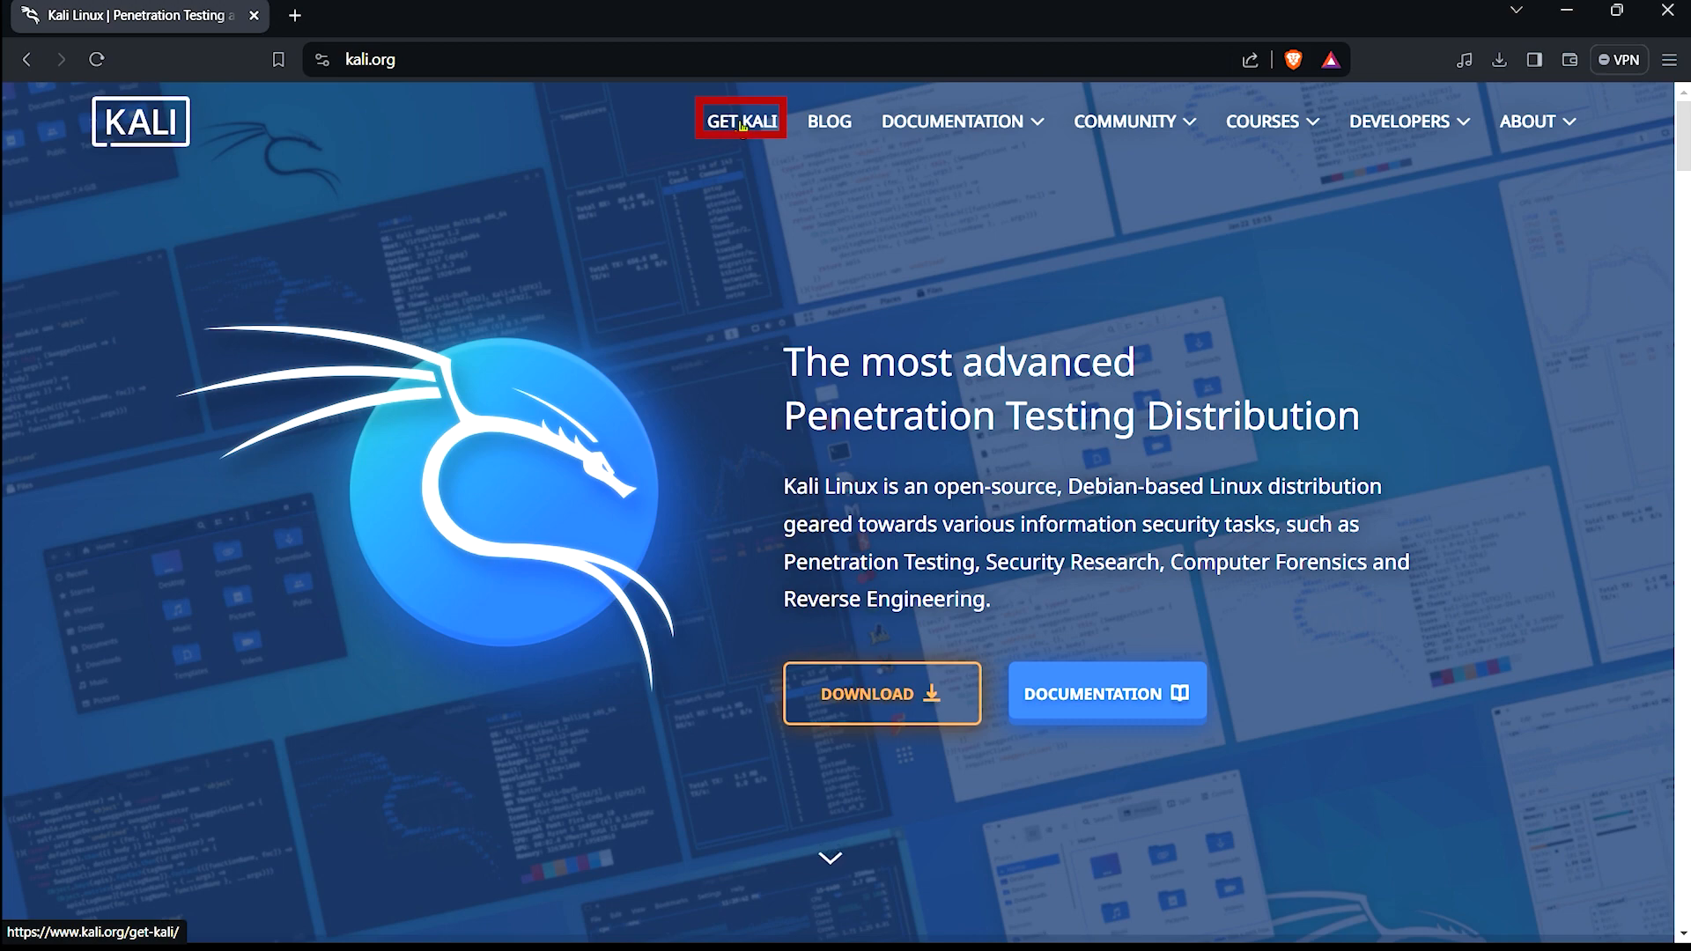
# On Get Kali's Pre-built VMs section, download the VirtualBox 64-bit image
pyautogui.click(739, 120)
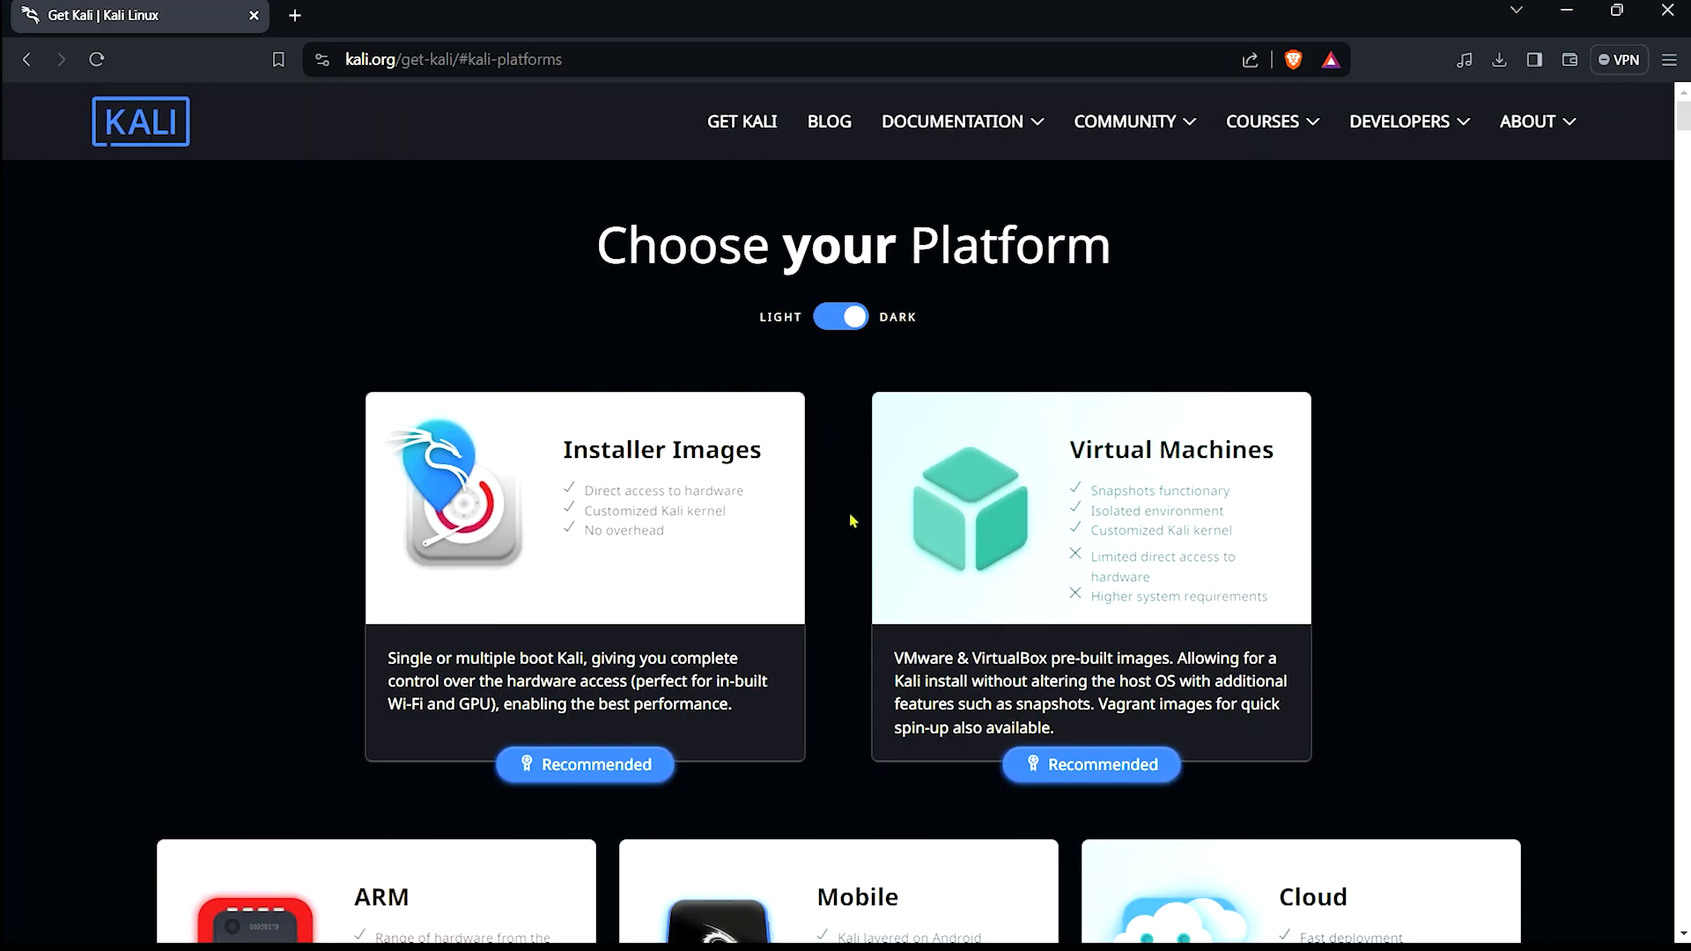
pyautogui.scroll(-3)
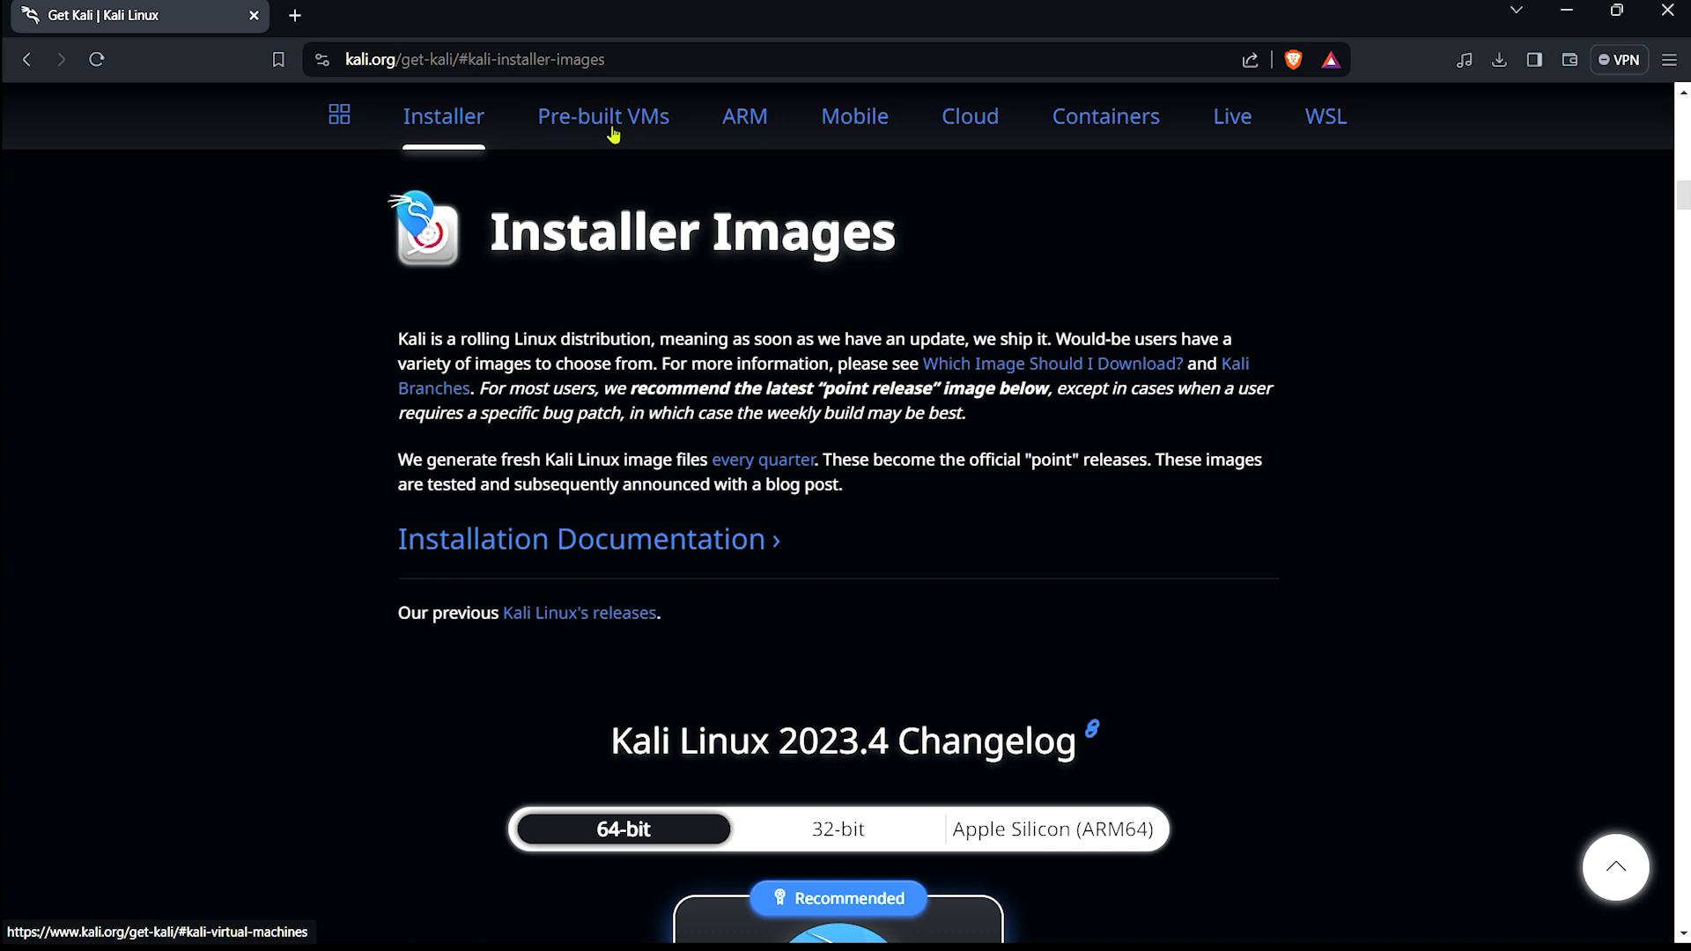
pyautogui.click(602, 117)
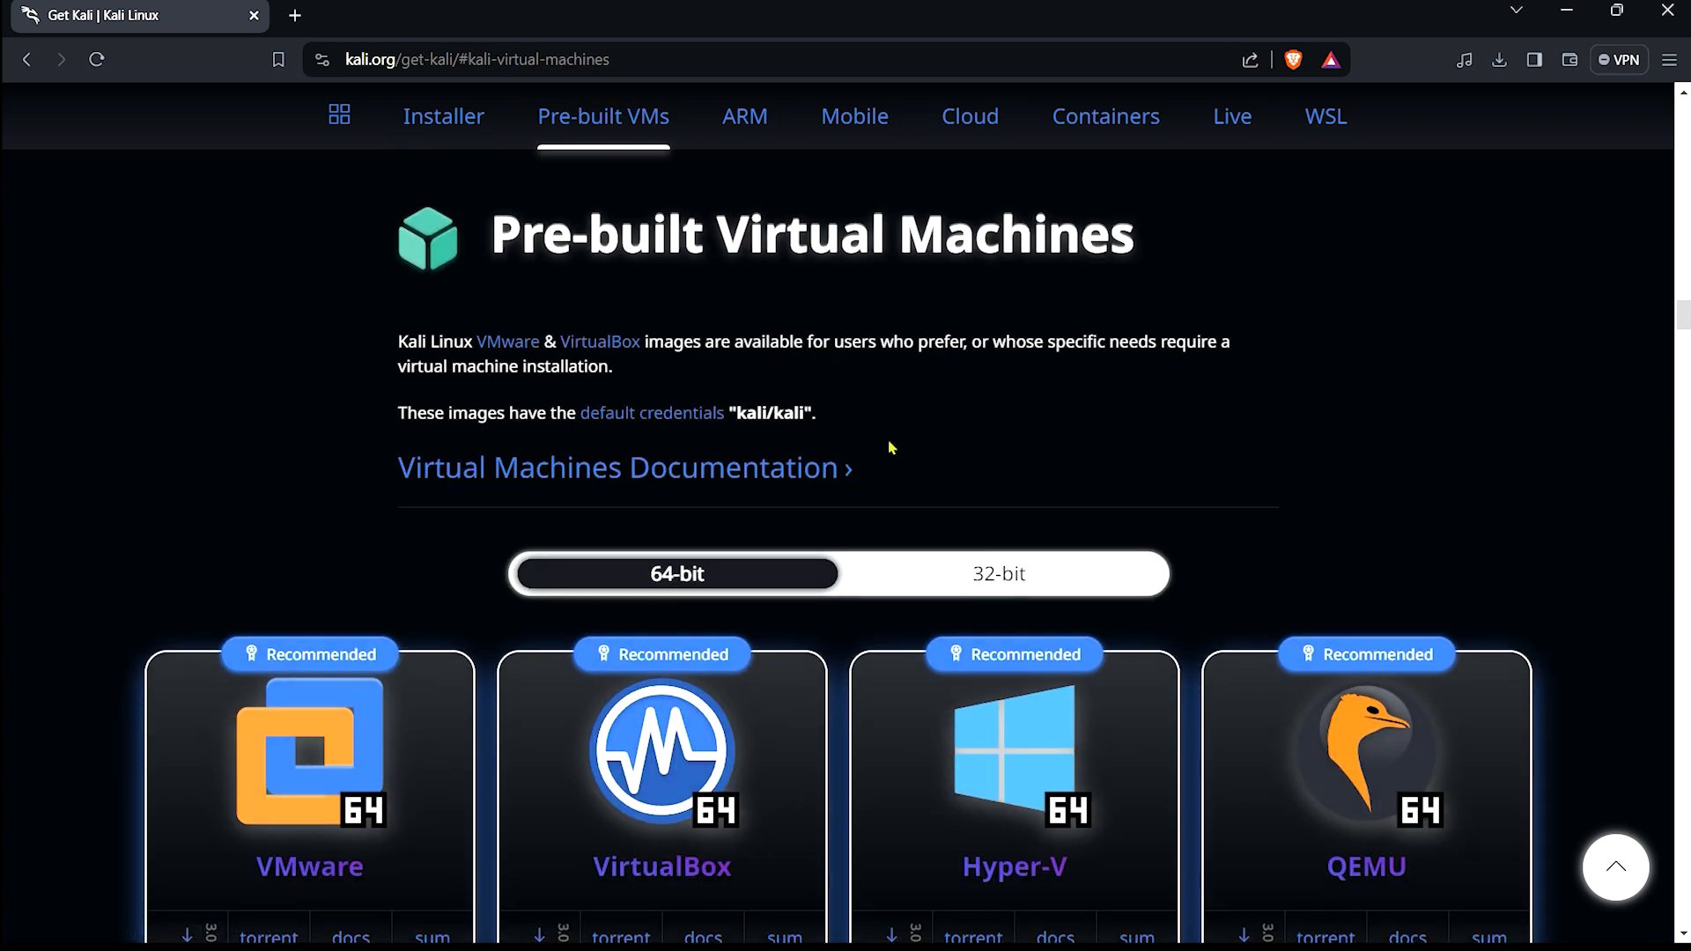
pyautogui.scroll(-3)
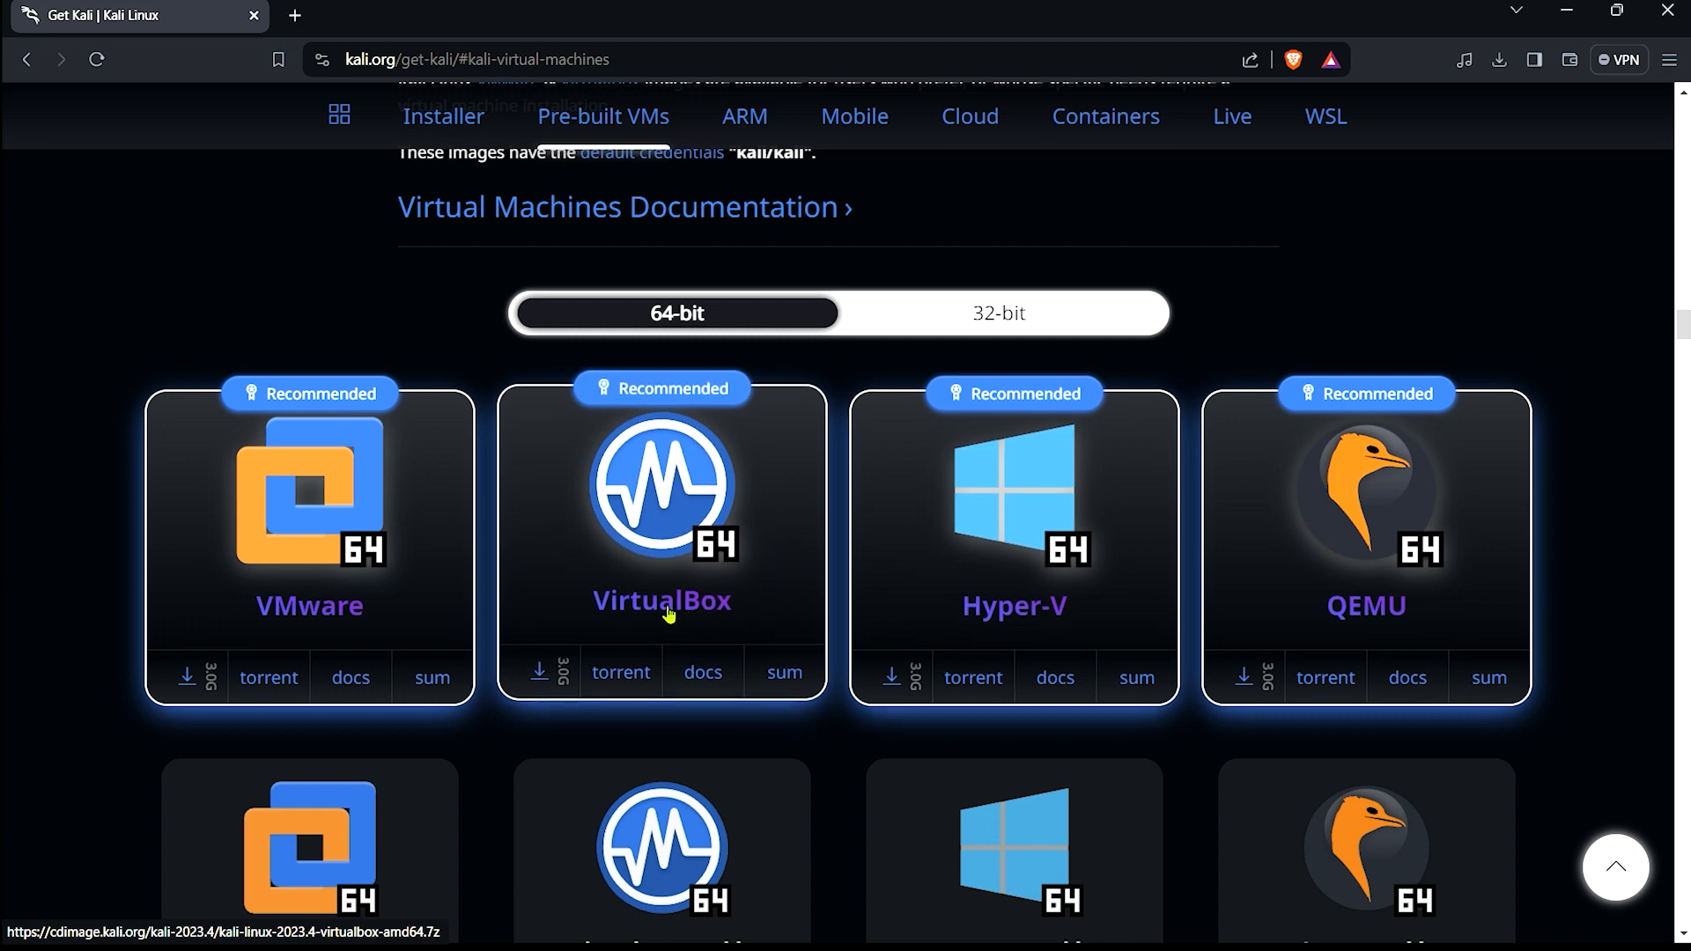
pyautogui.doubleClick(662, 601)
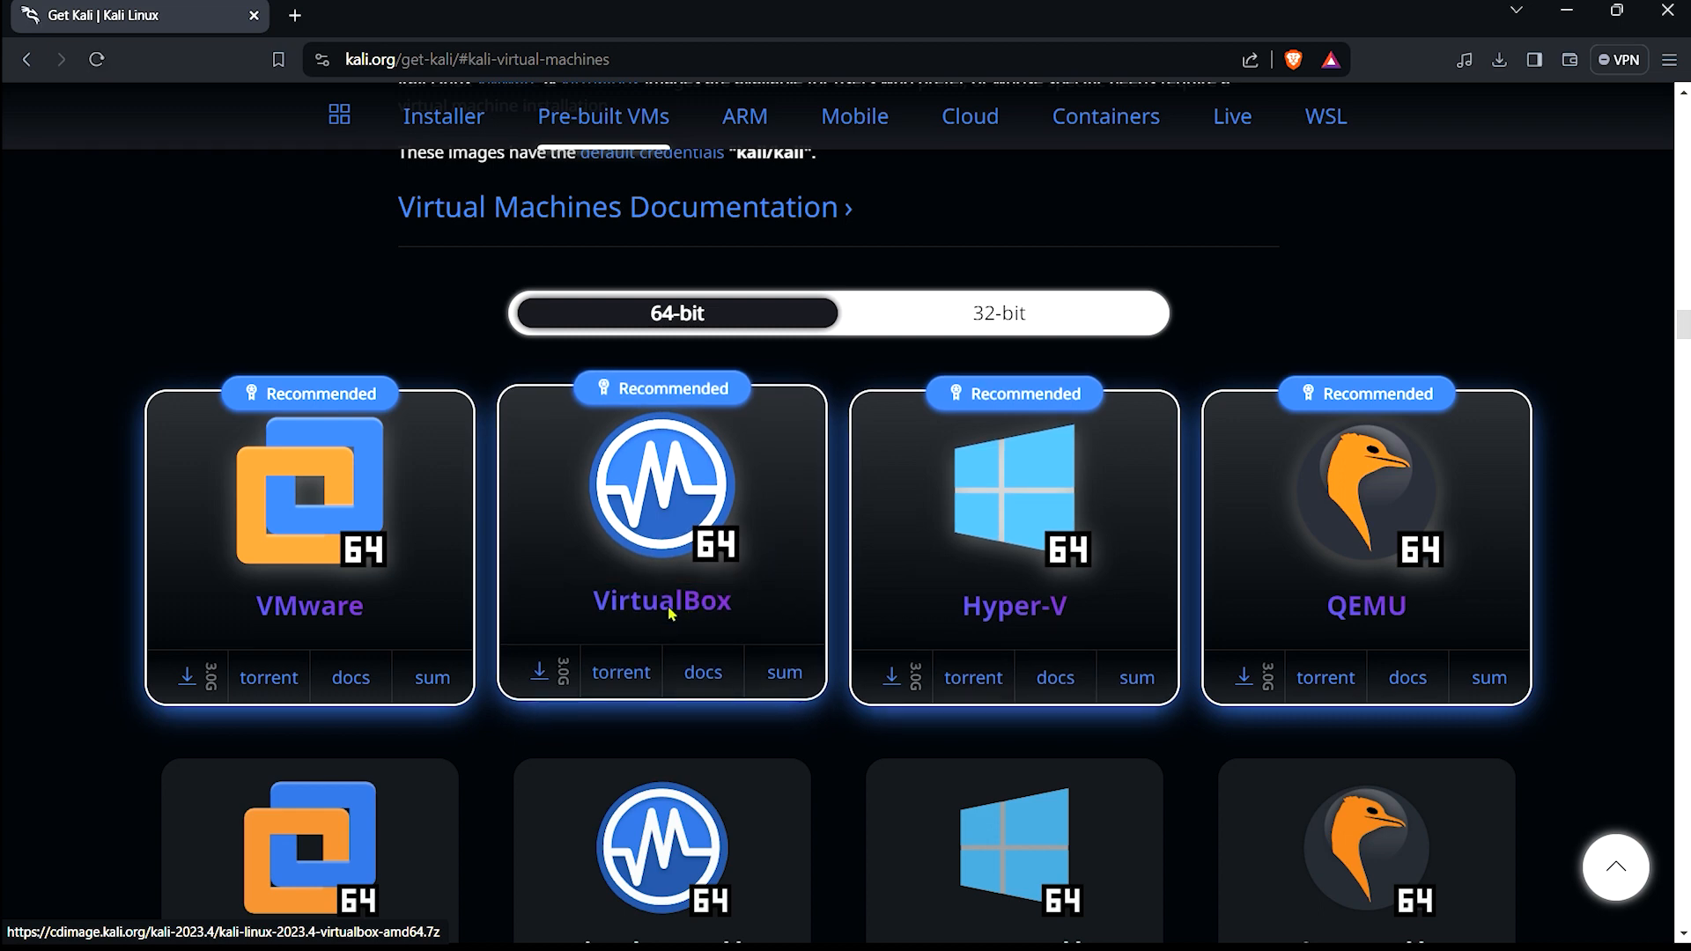
pyautogui.click(542, 669)
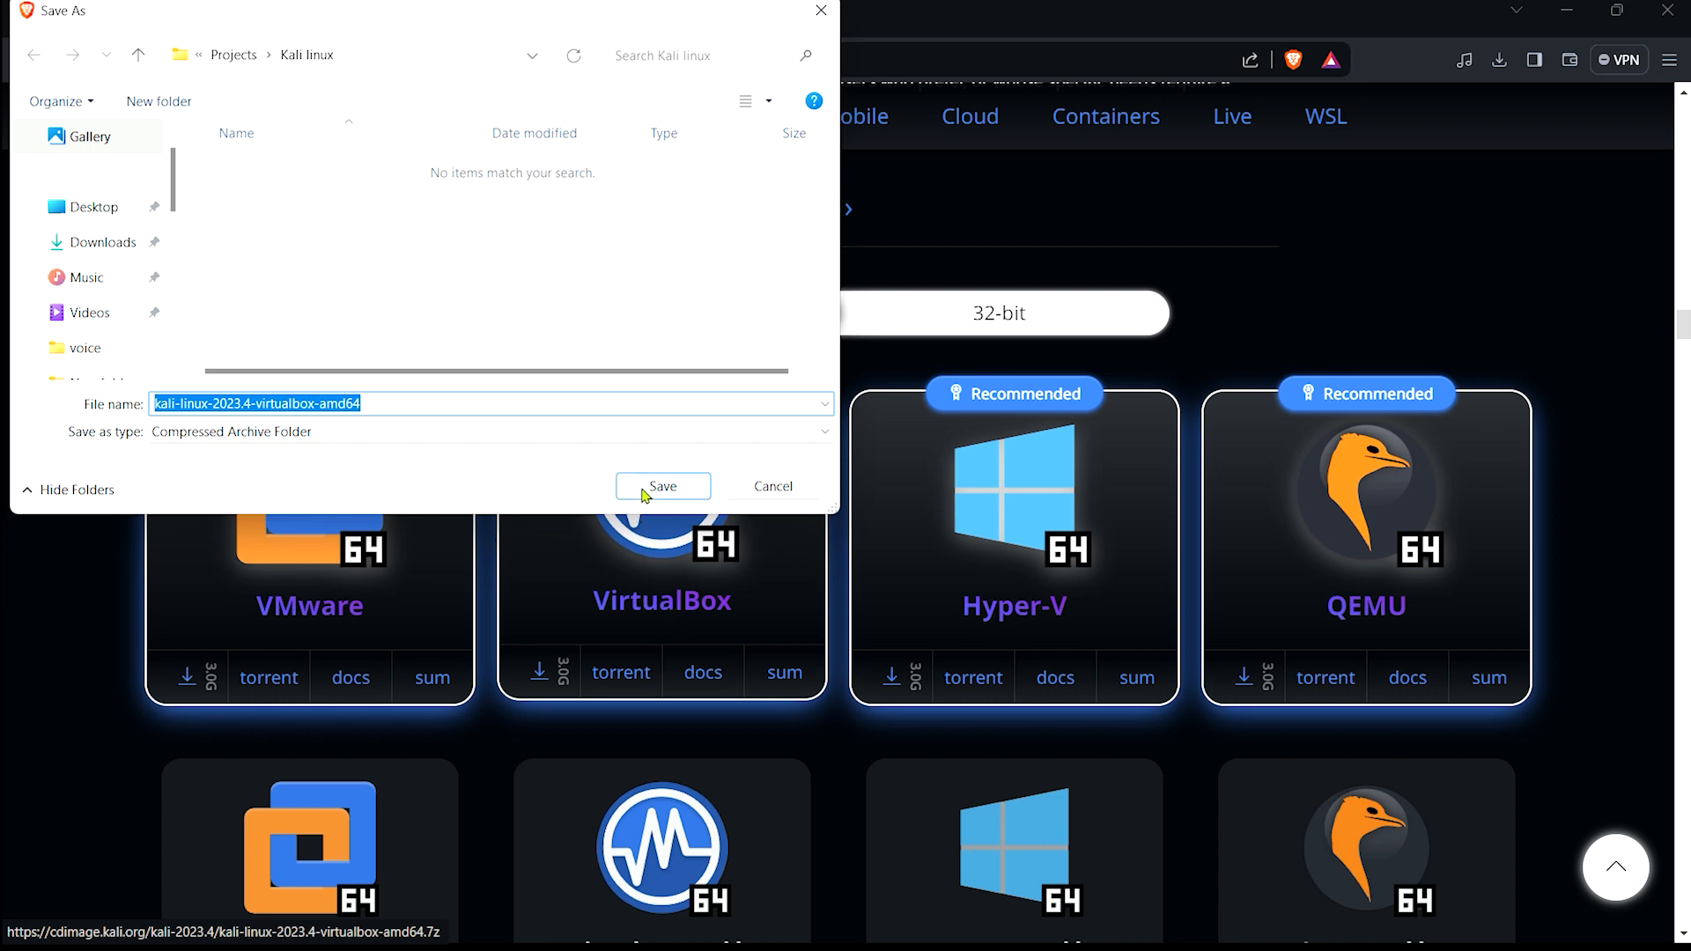
# Save the kali-linux-2023.4-virtualbox-amd64 archive with its default name into Kali linux projects
pyautogui.click(662, 486)
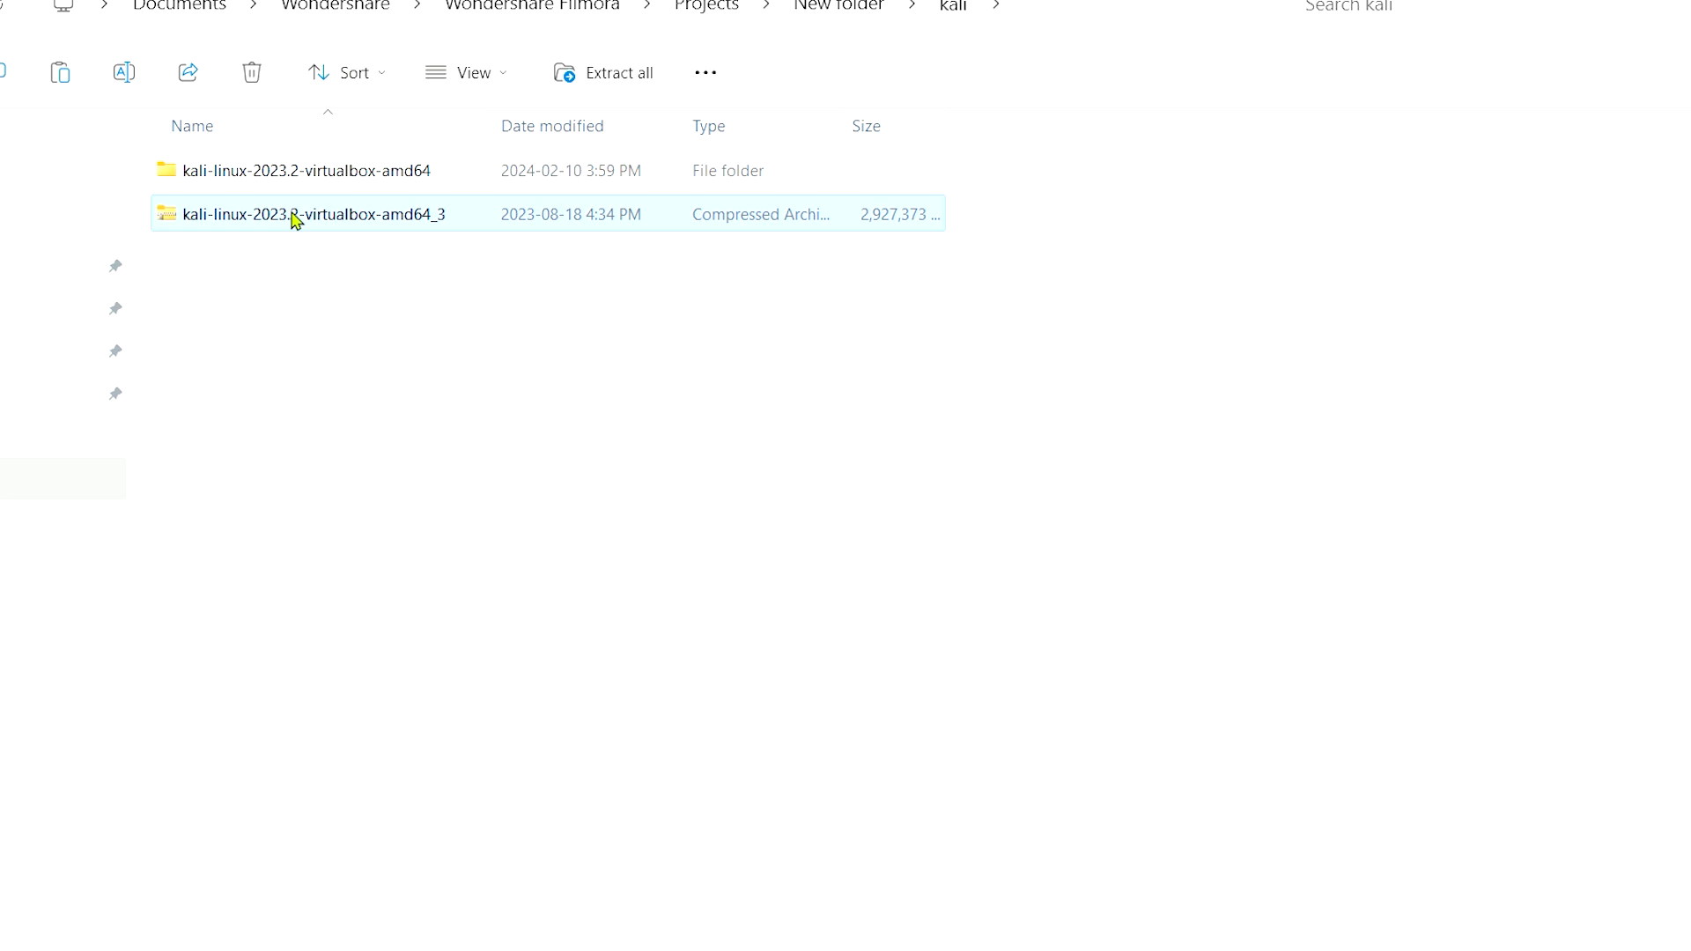
# Open the Kali 2023.2 .7z archive in WinRAR and extract its VM folder alongside it
pyautogui.rightClick(311, 213)
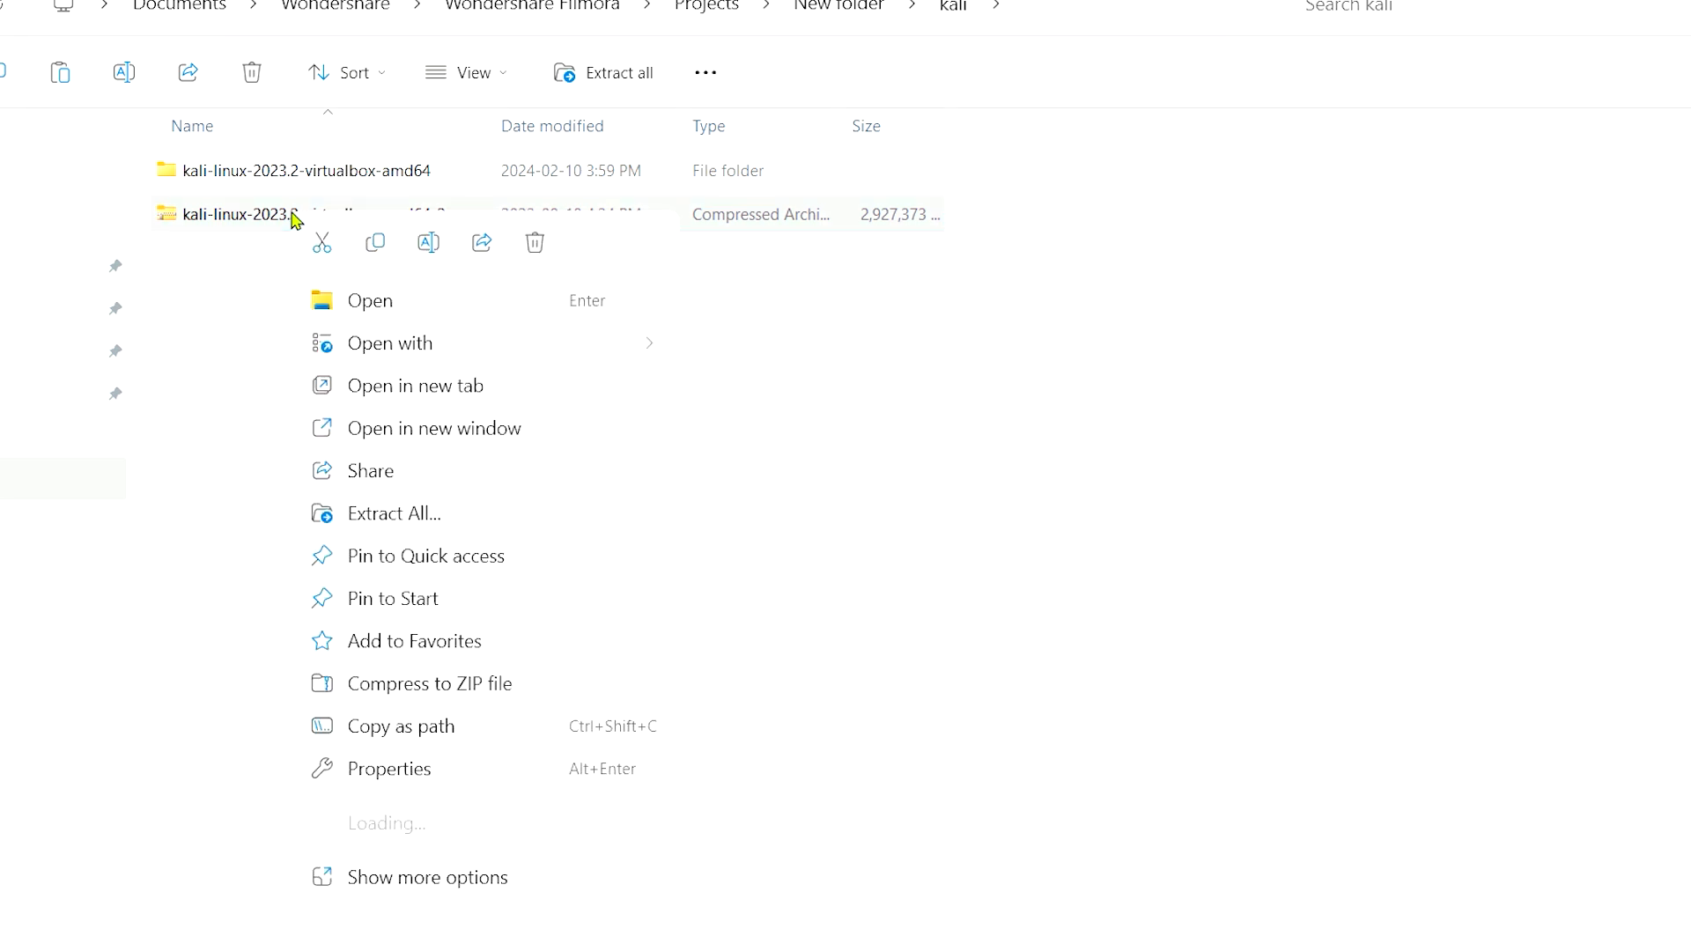
pyautogui.click(393, 343)
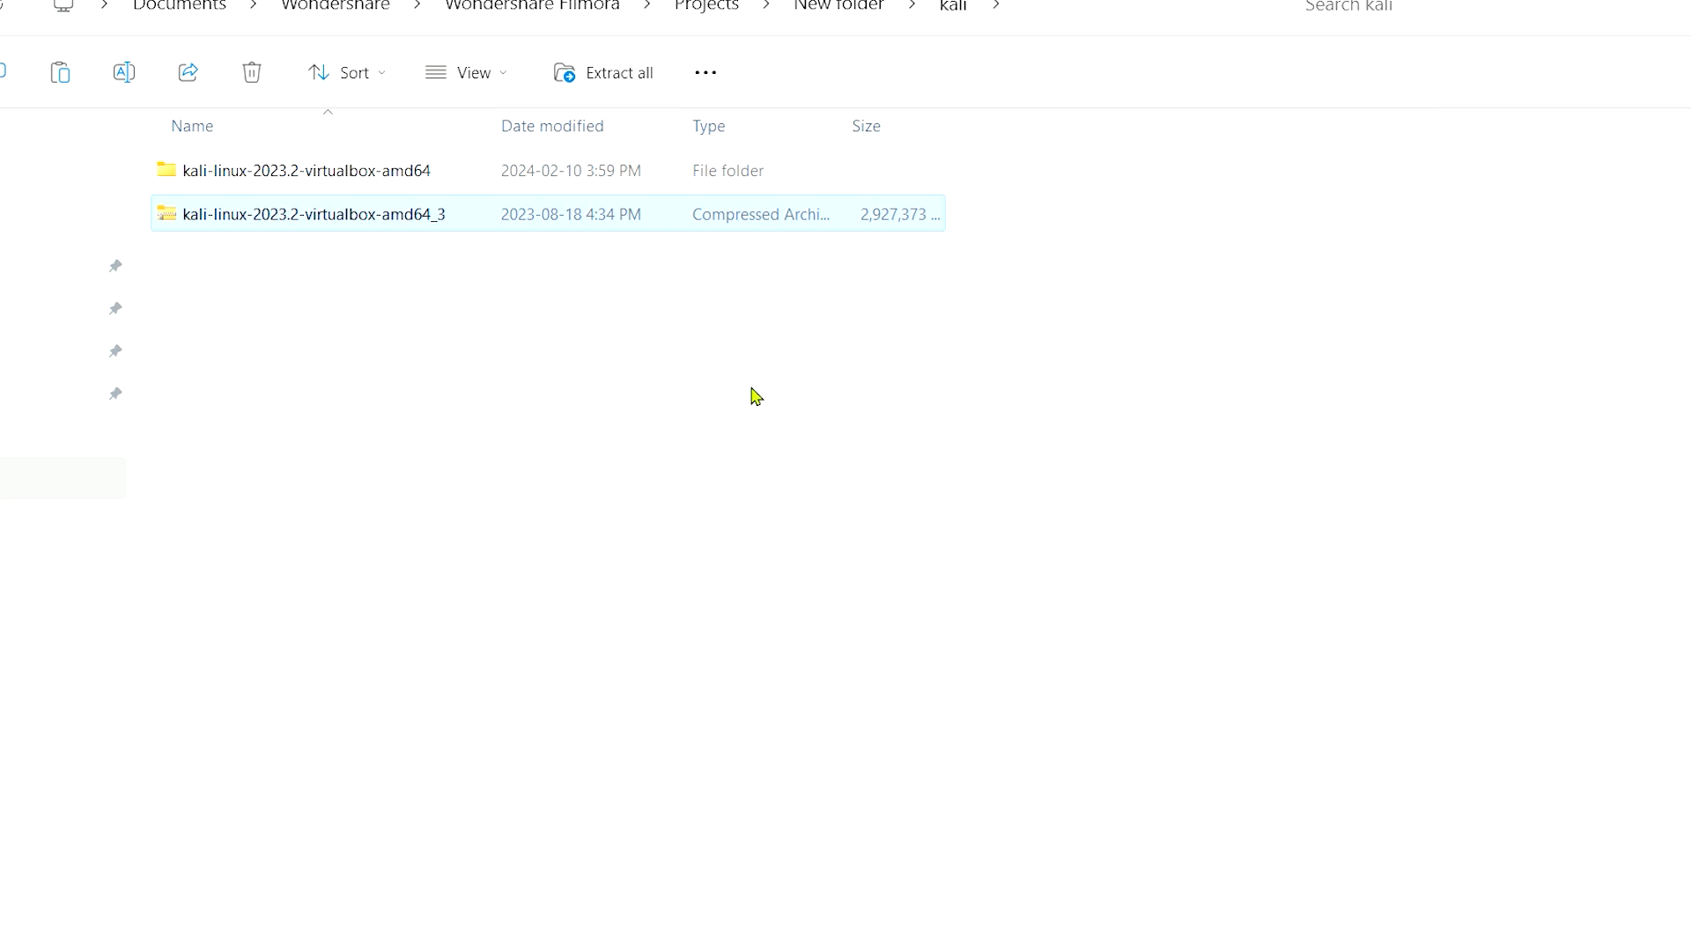
pyautogui.doubleClick(316, 213)
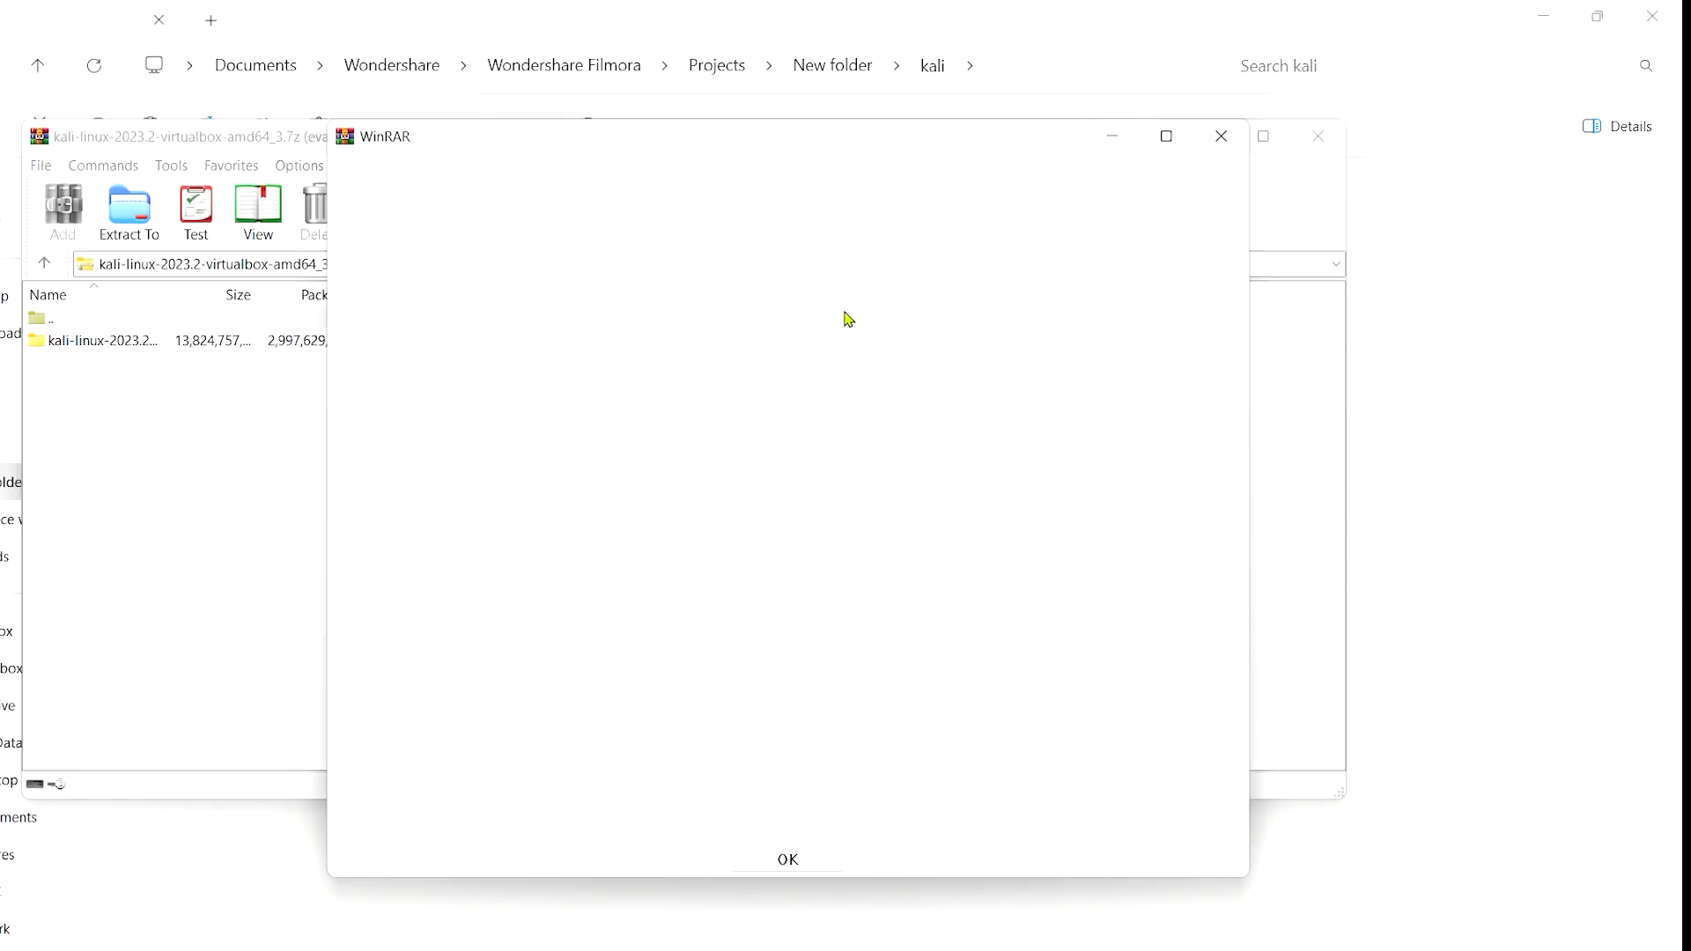
pyautogui.click(787, 859)
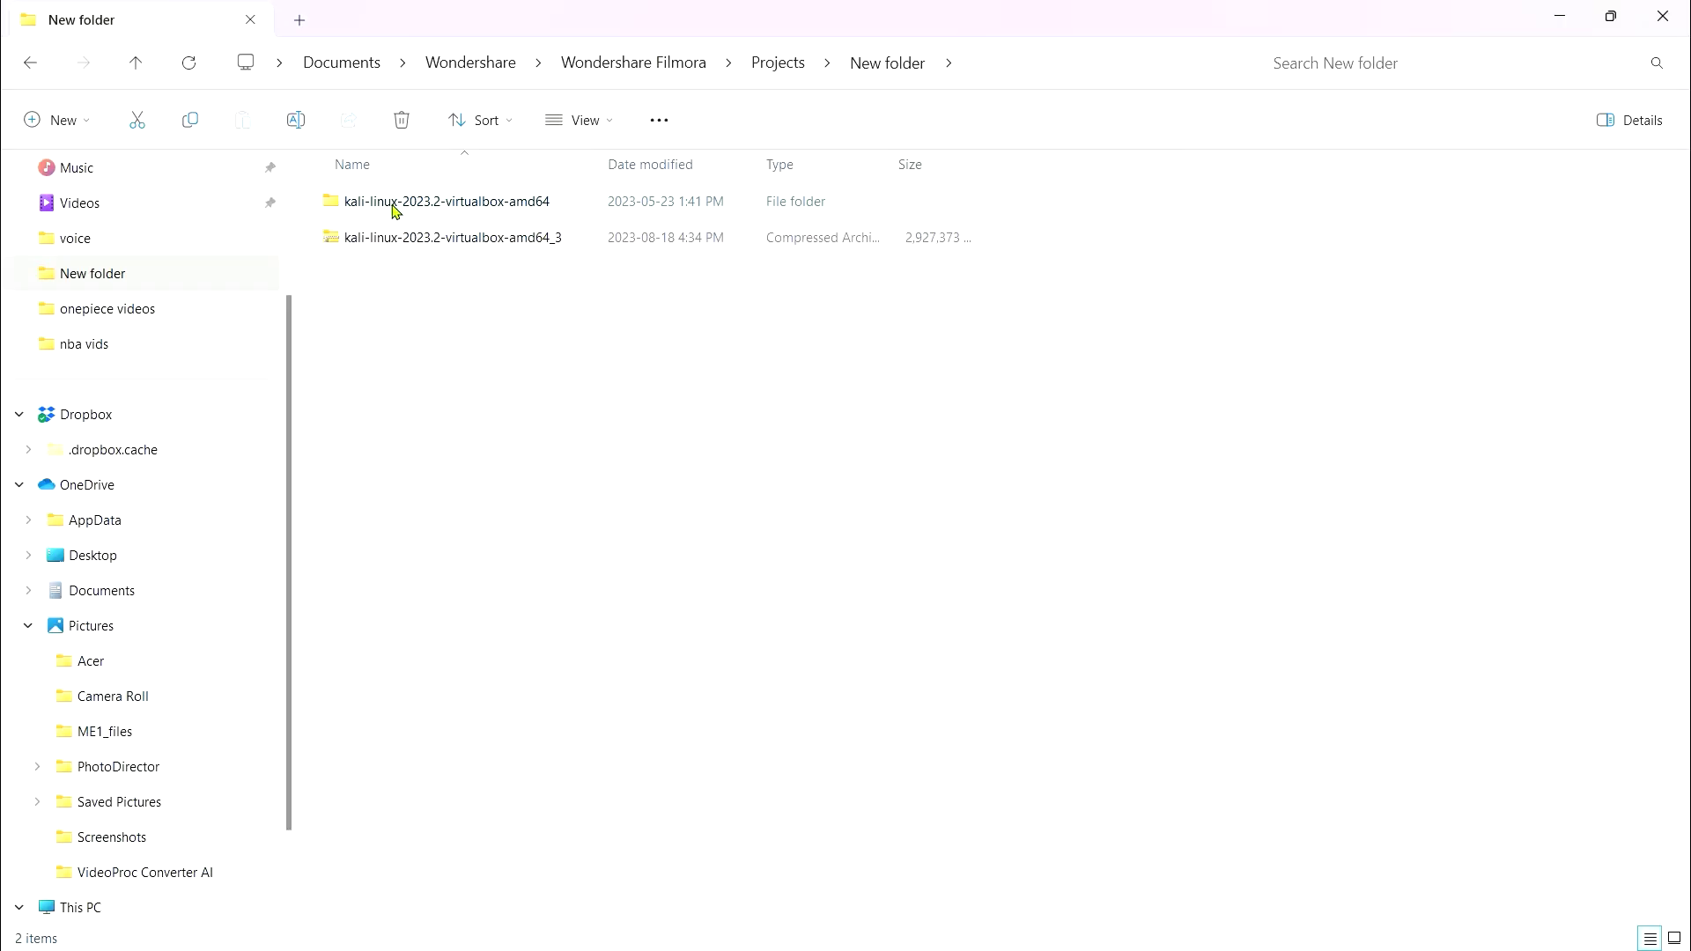
# Open the extracted folder and double-click the kali-linux-2023.2-virtualbox-amd64 .vbox file to register it
pyautogui.doubleClick(447, 201)
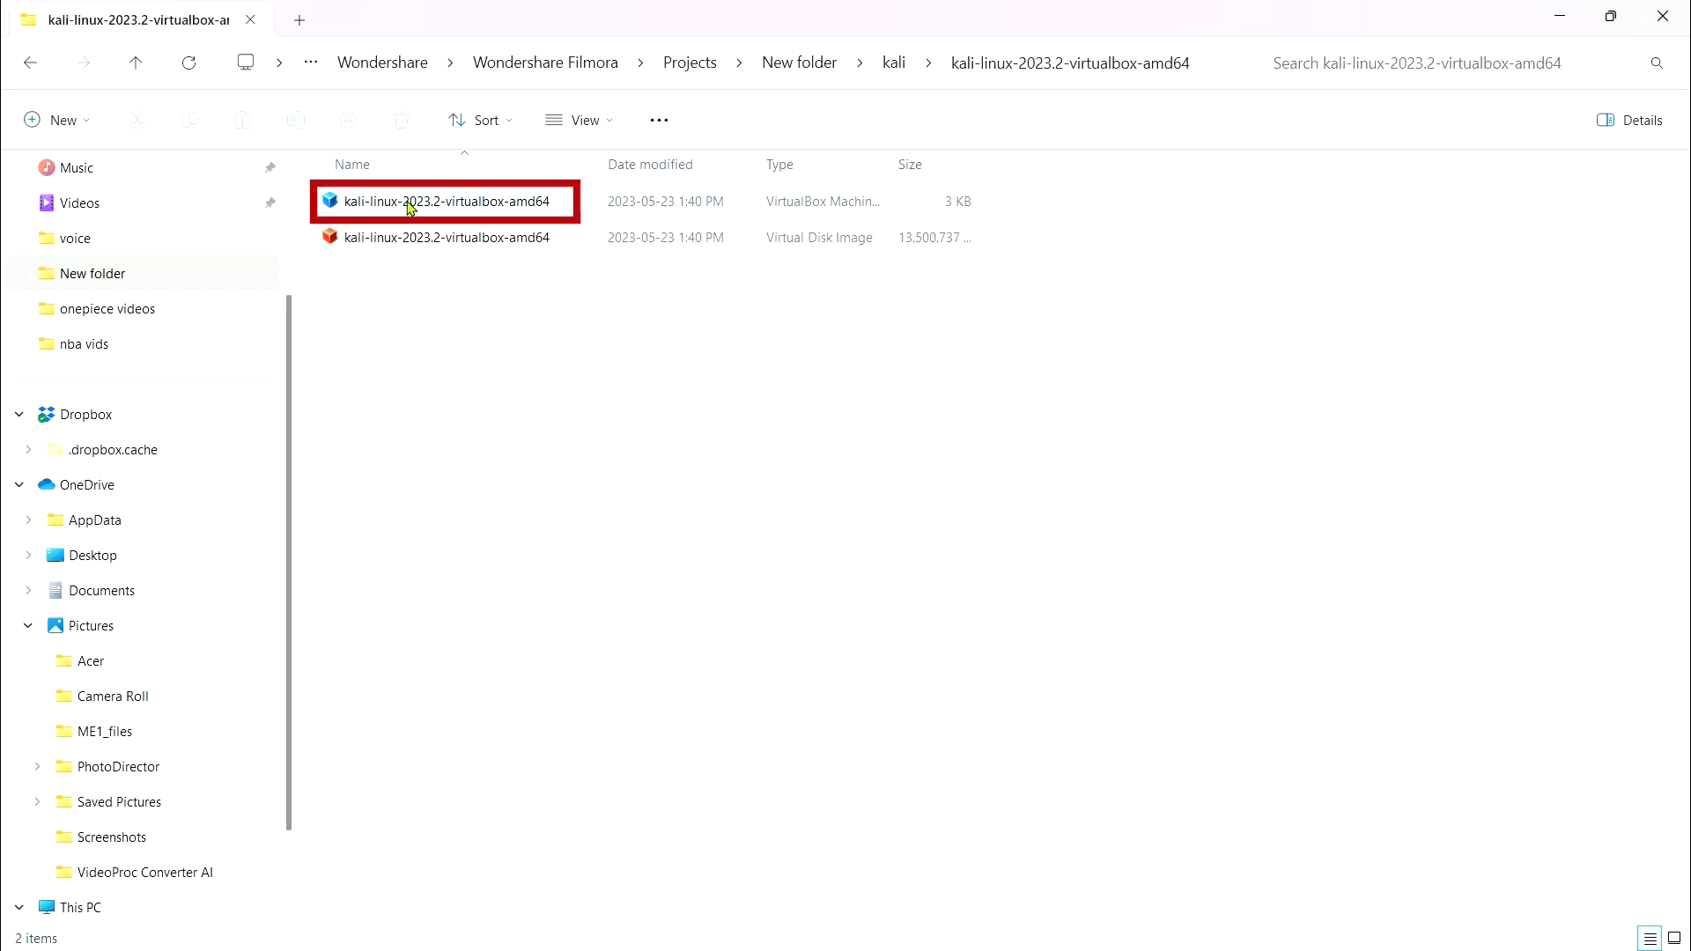
pyautogui.moveTo(452, 210)
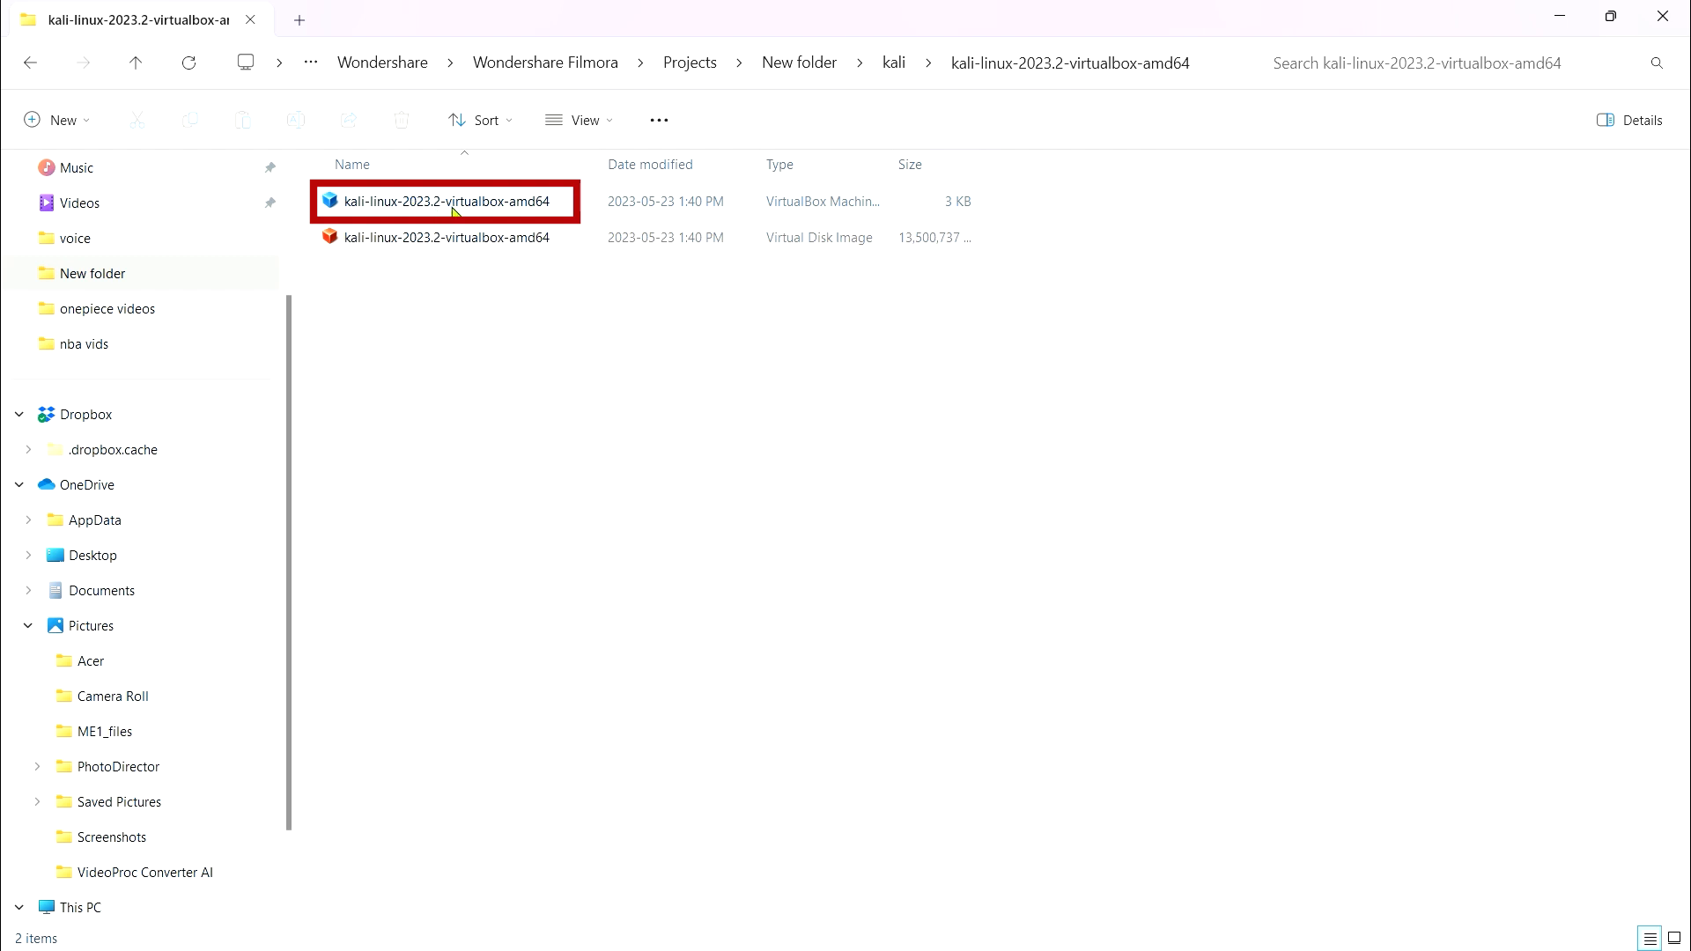
pyautogui.moveTo(447, 201)
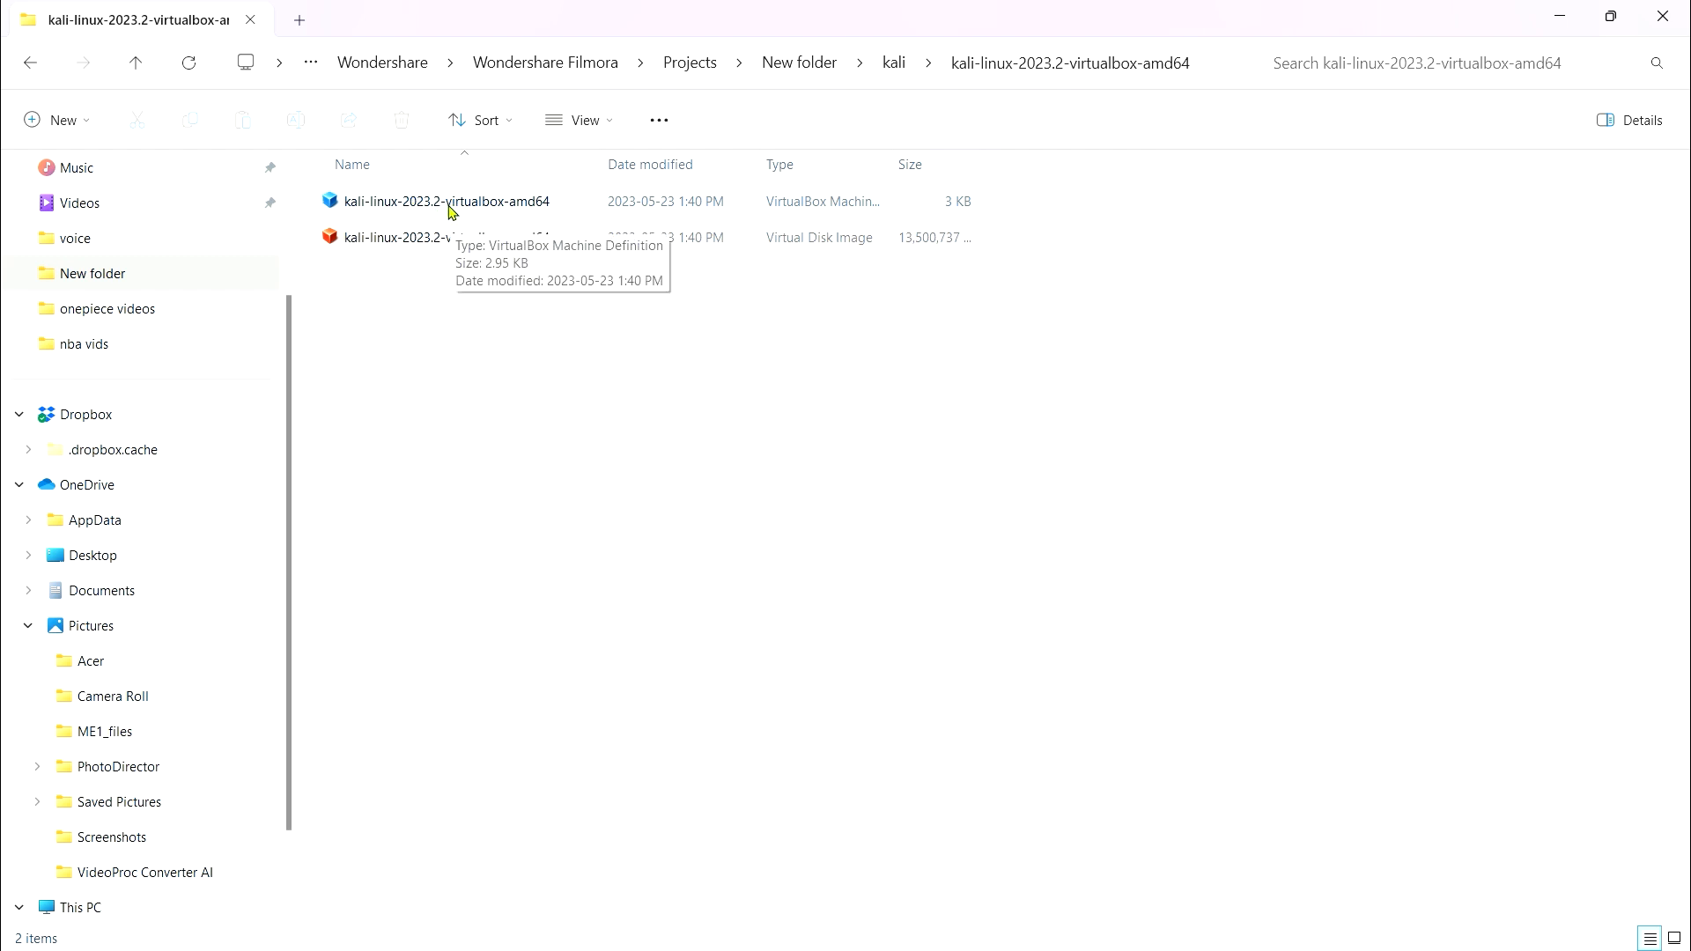
pyautogui.click(445, 201)
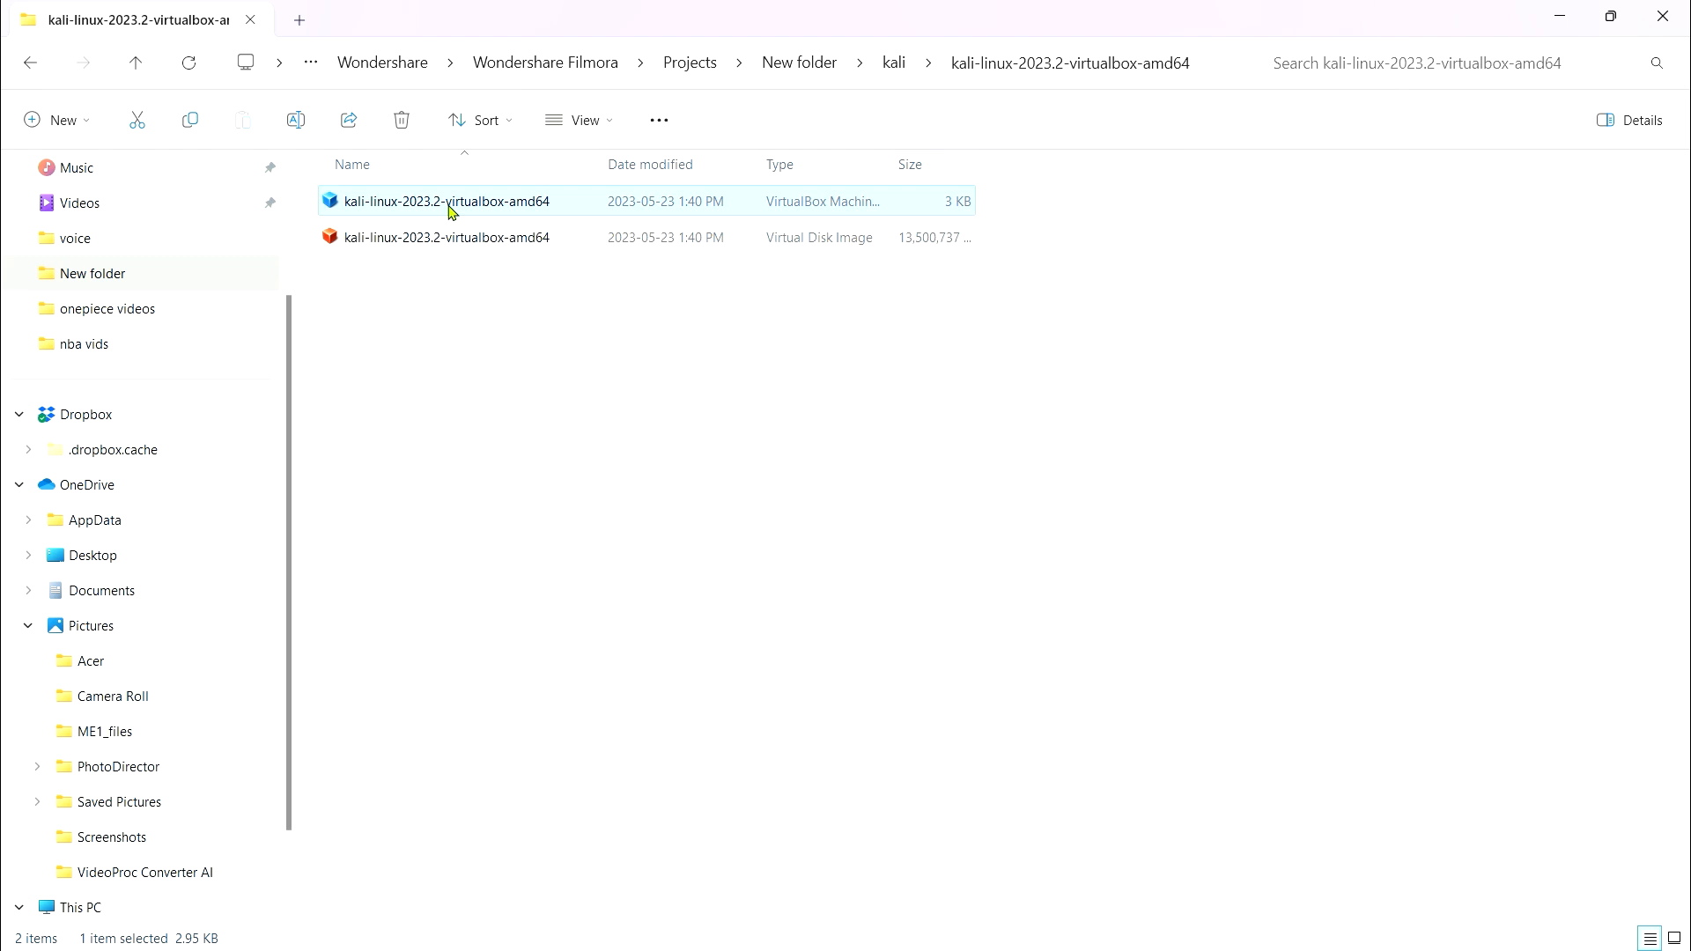
pyautogui.rightClick(446, 201)
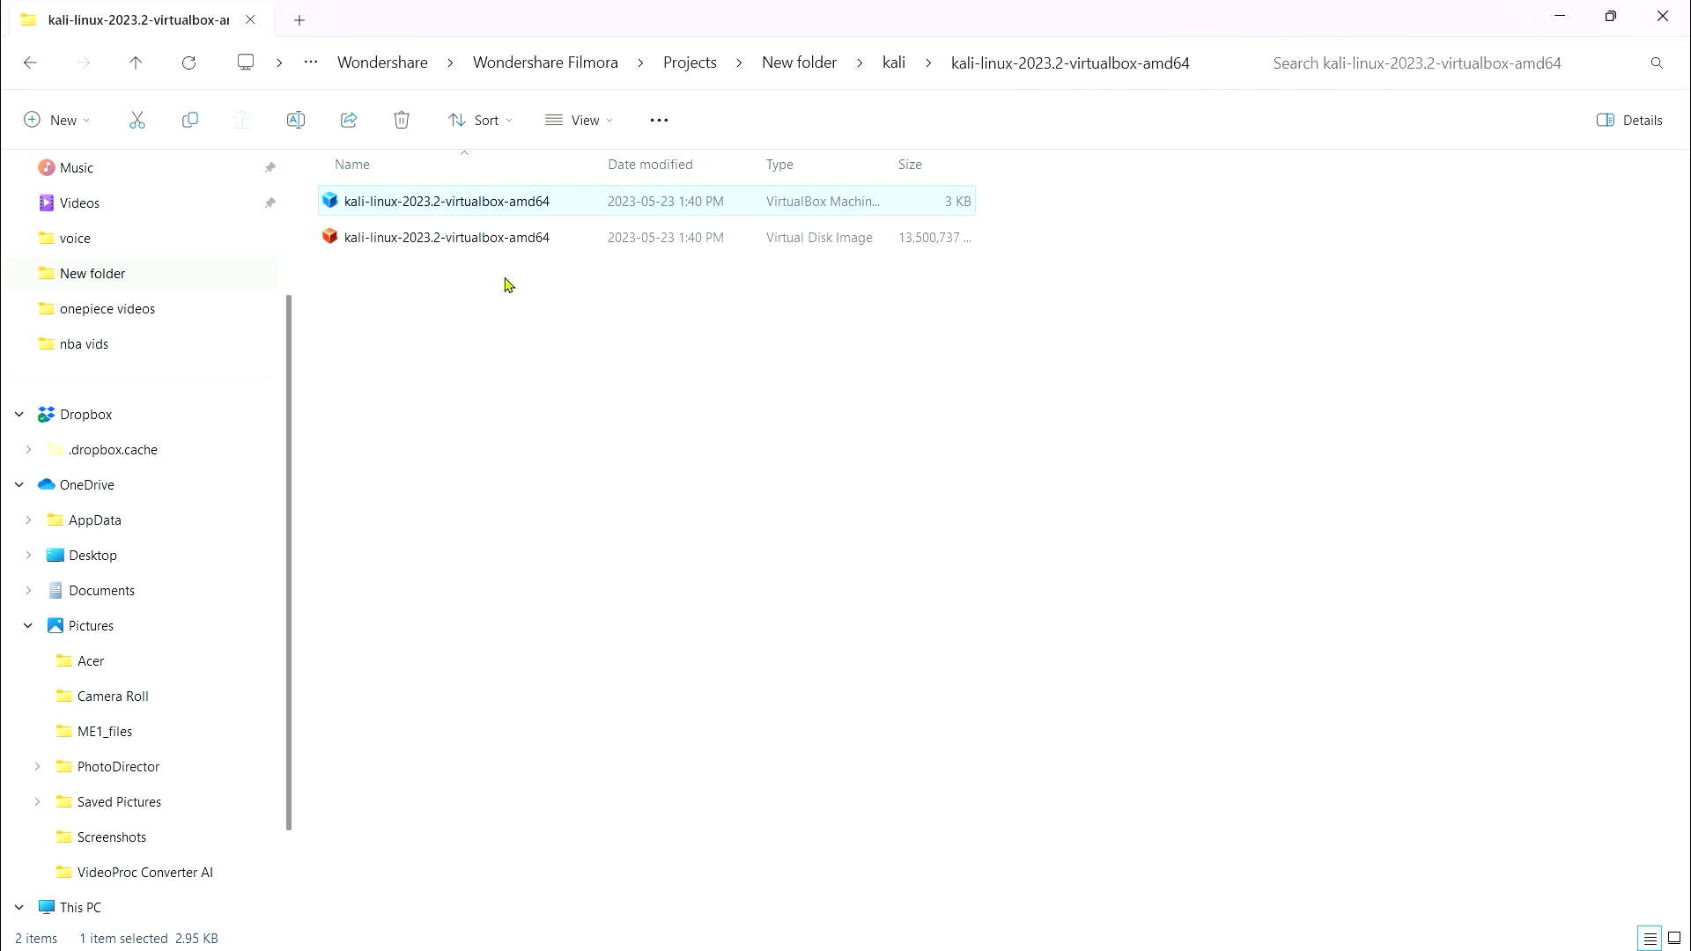
pyautogui.doubleClick(446, 201)
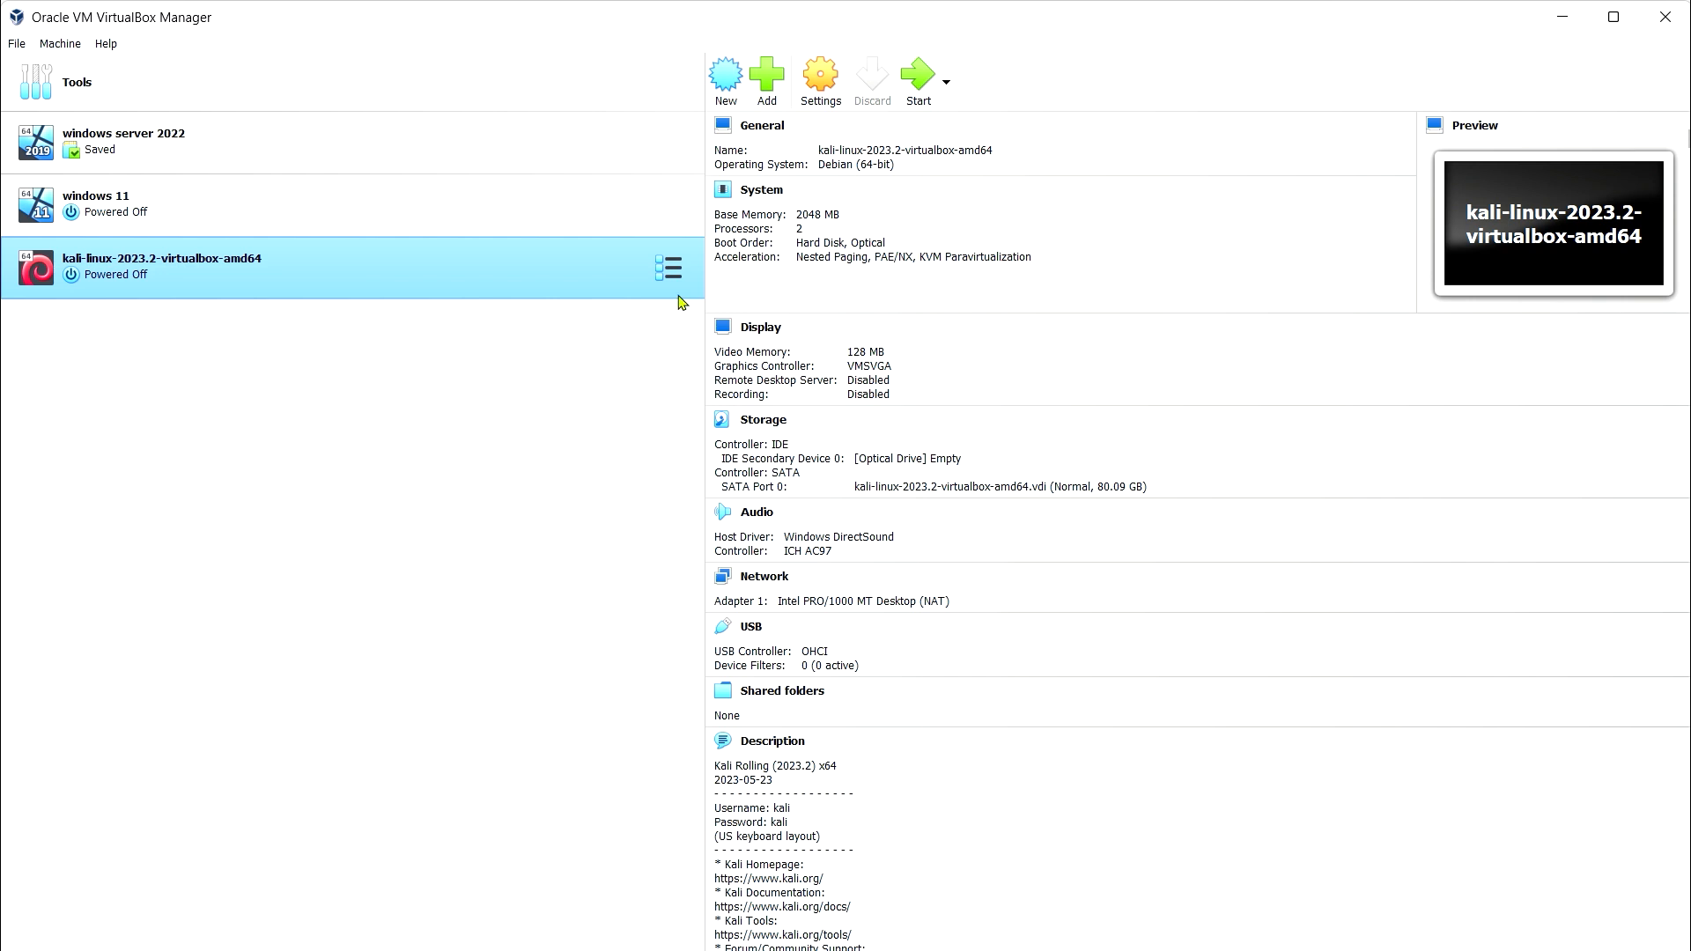
pyautogui.moveTo(916, 75)
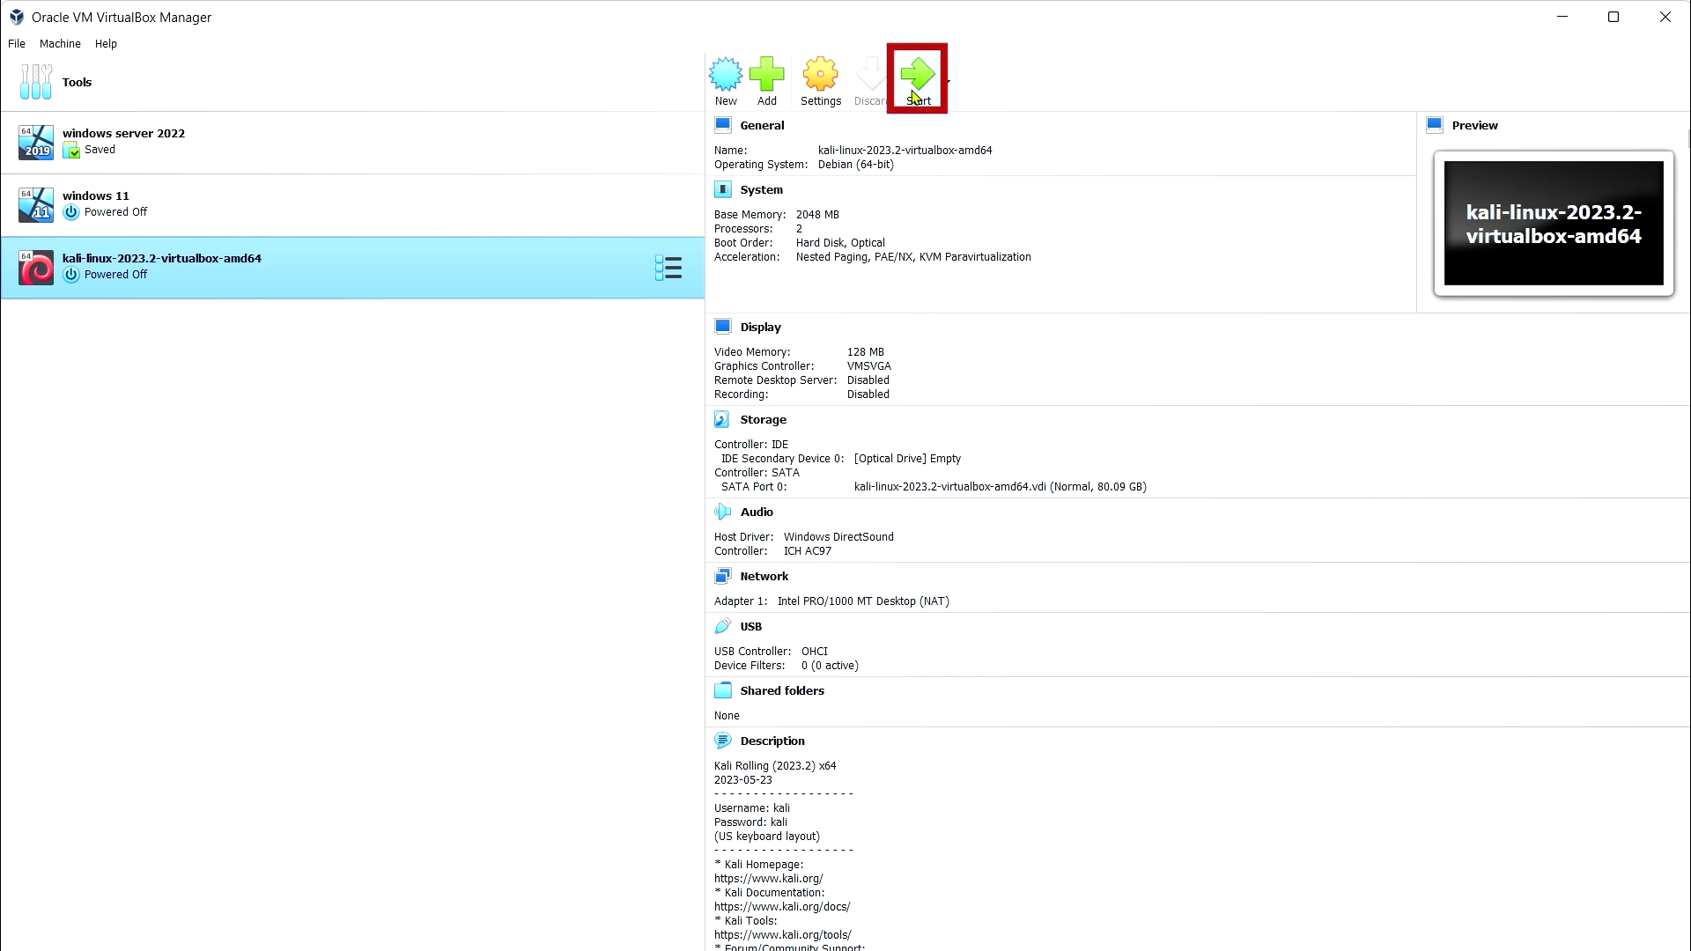
# Start the kali-linux-2023.2 VM from VirtualBox Manager so GRUB begins loading
pyautogui.click(916, 78)
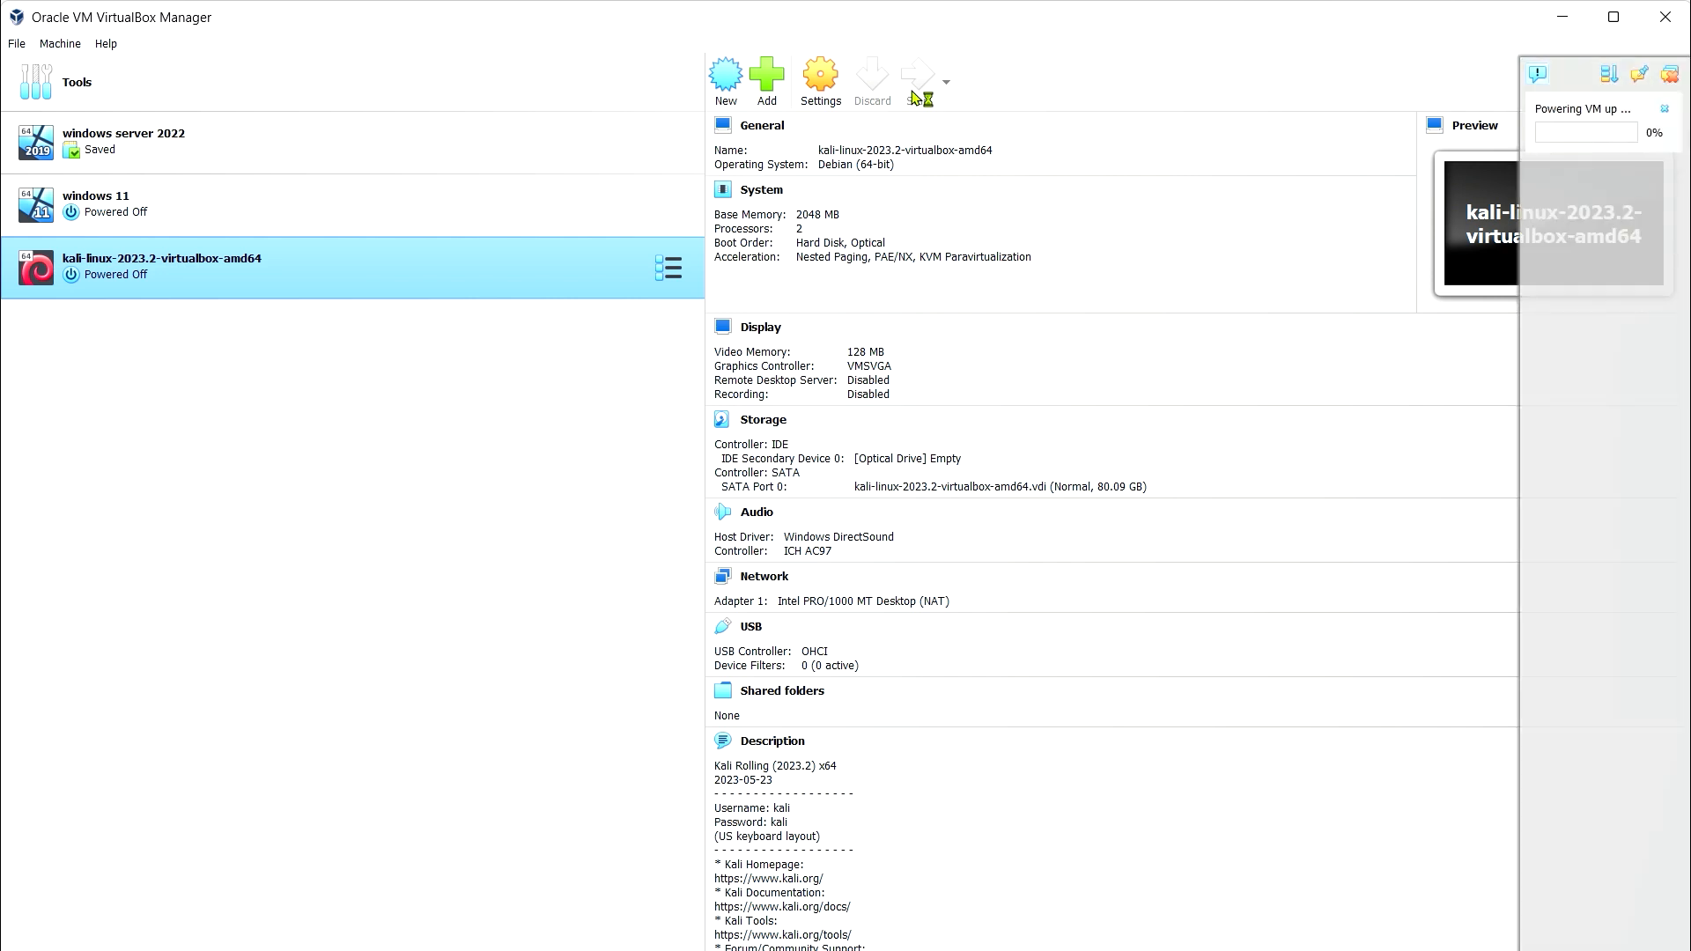
pyautogui.click(917, 81)
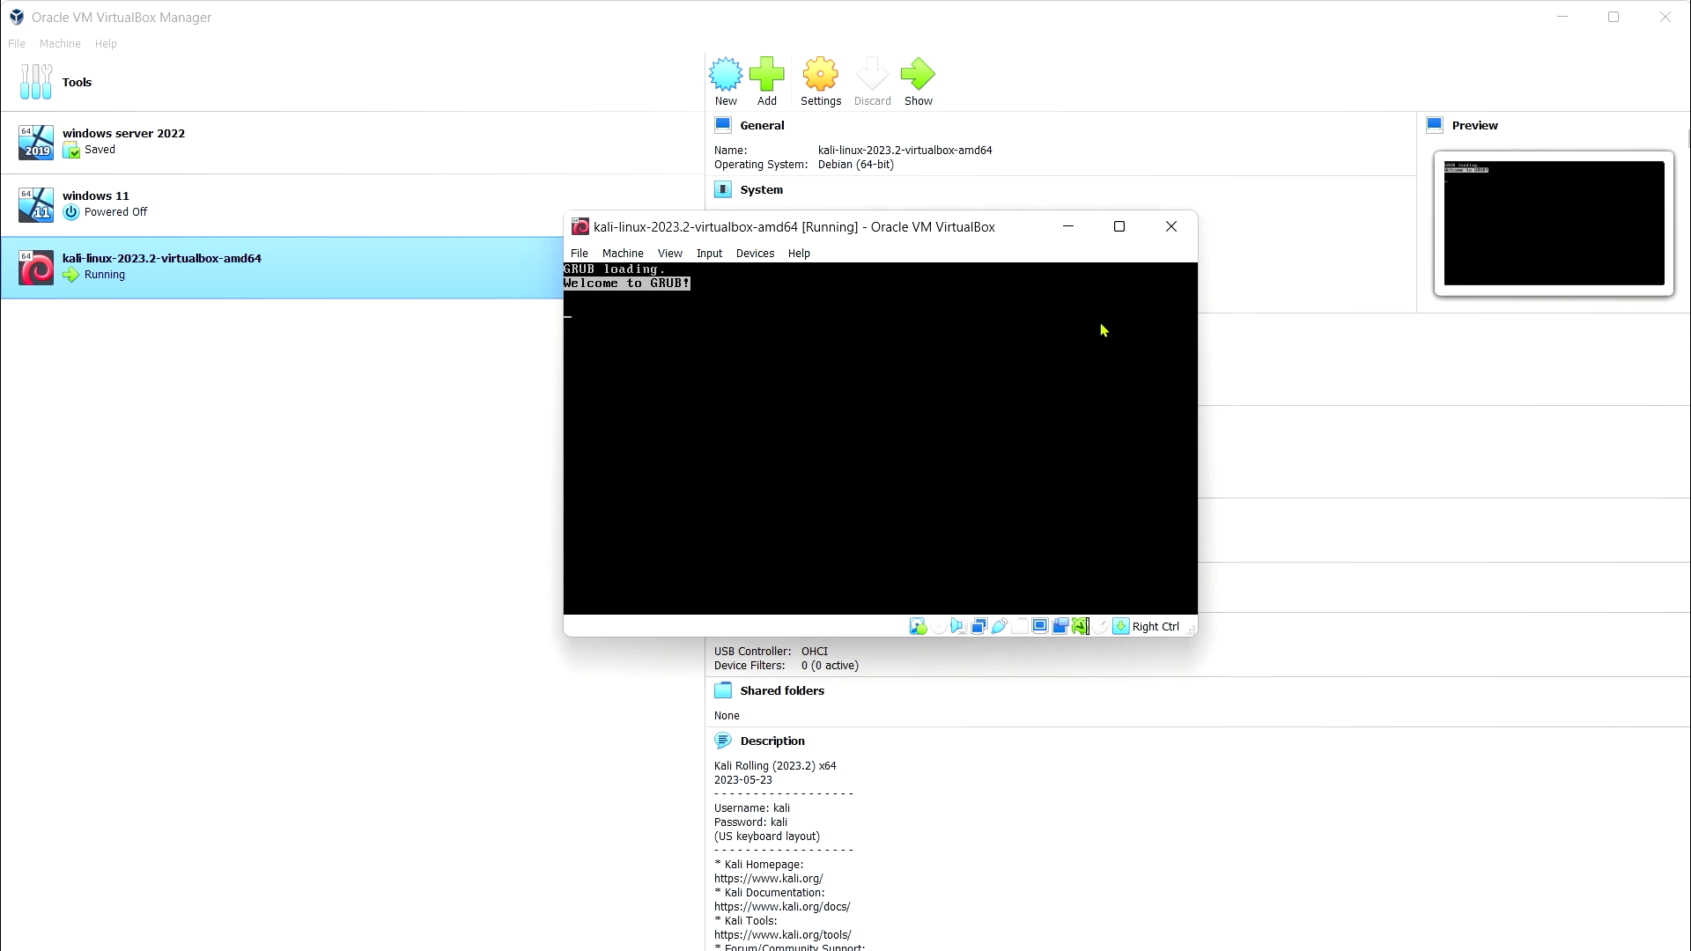
pyautogui.moveTo(1133, 253)
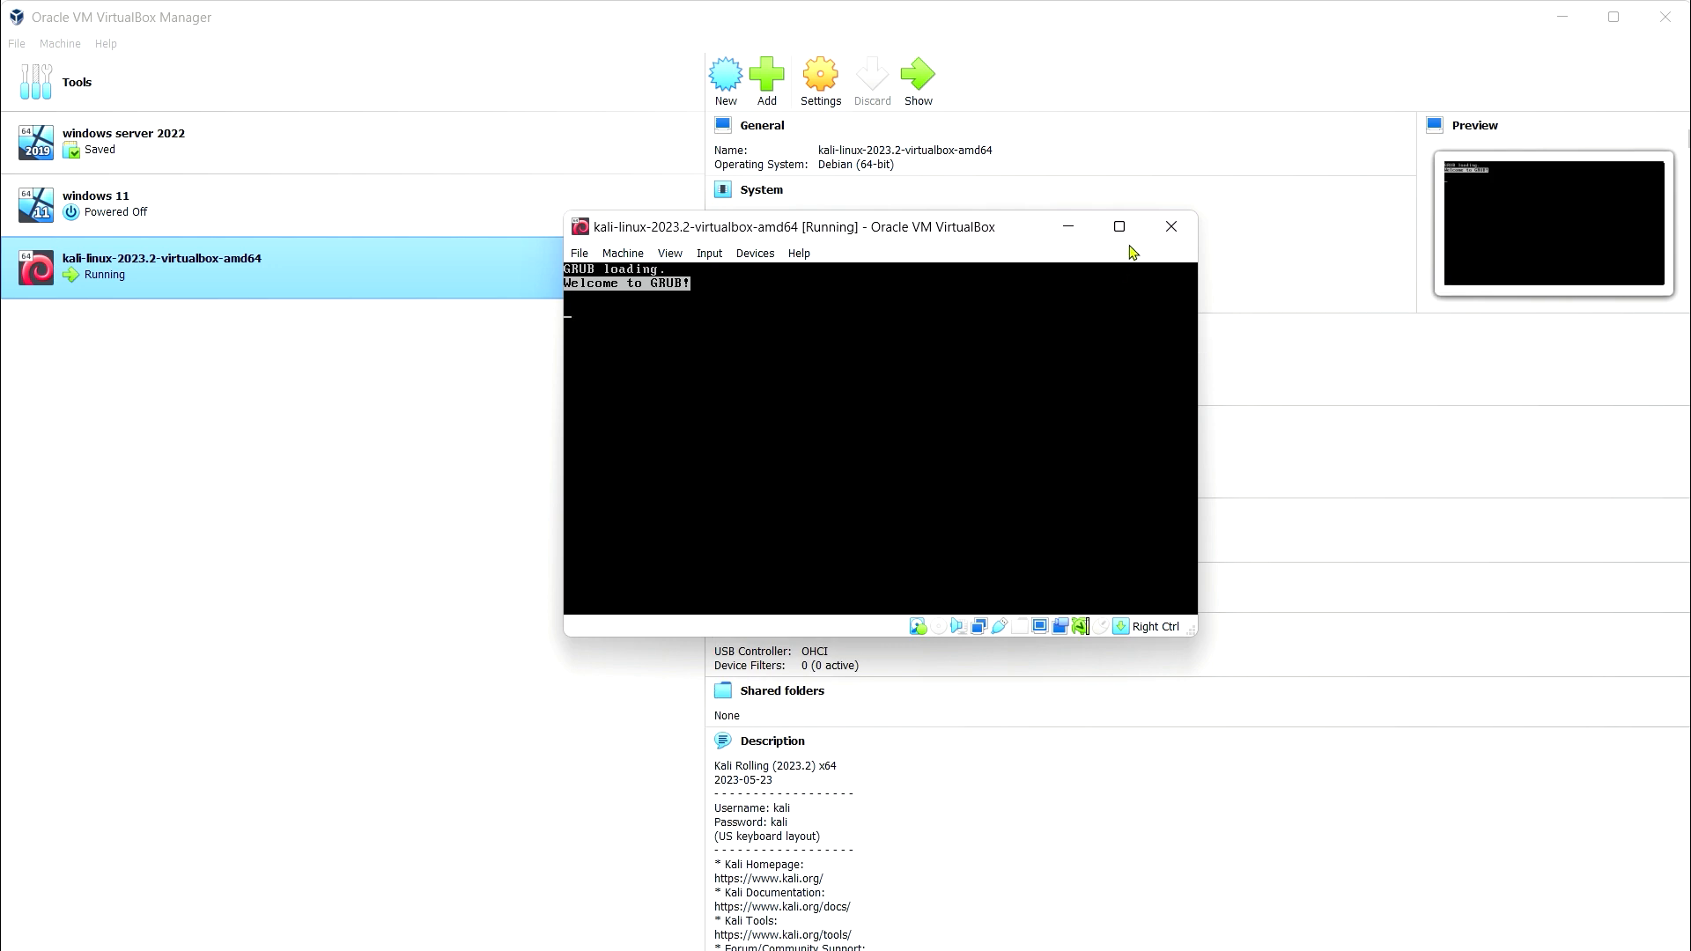
# Maximize the running Kali VM window and let it boot to the login screen
pyautogui.click(1119, 226)
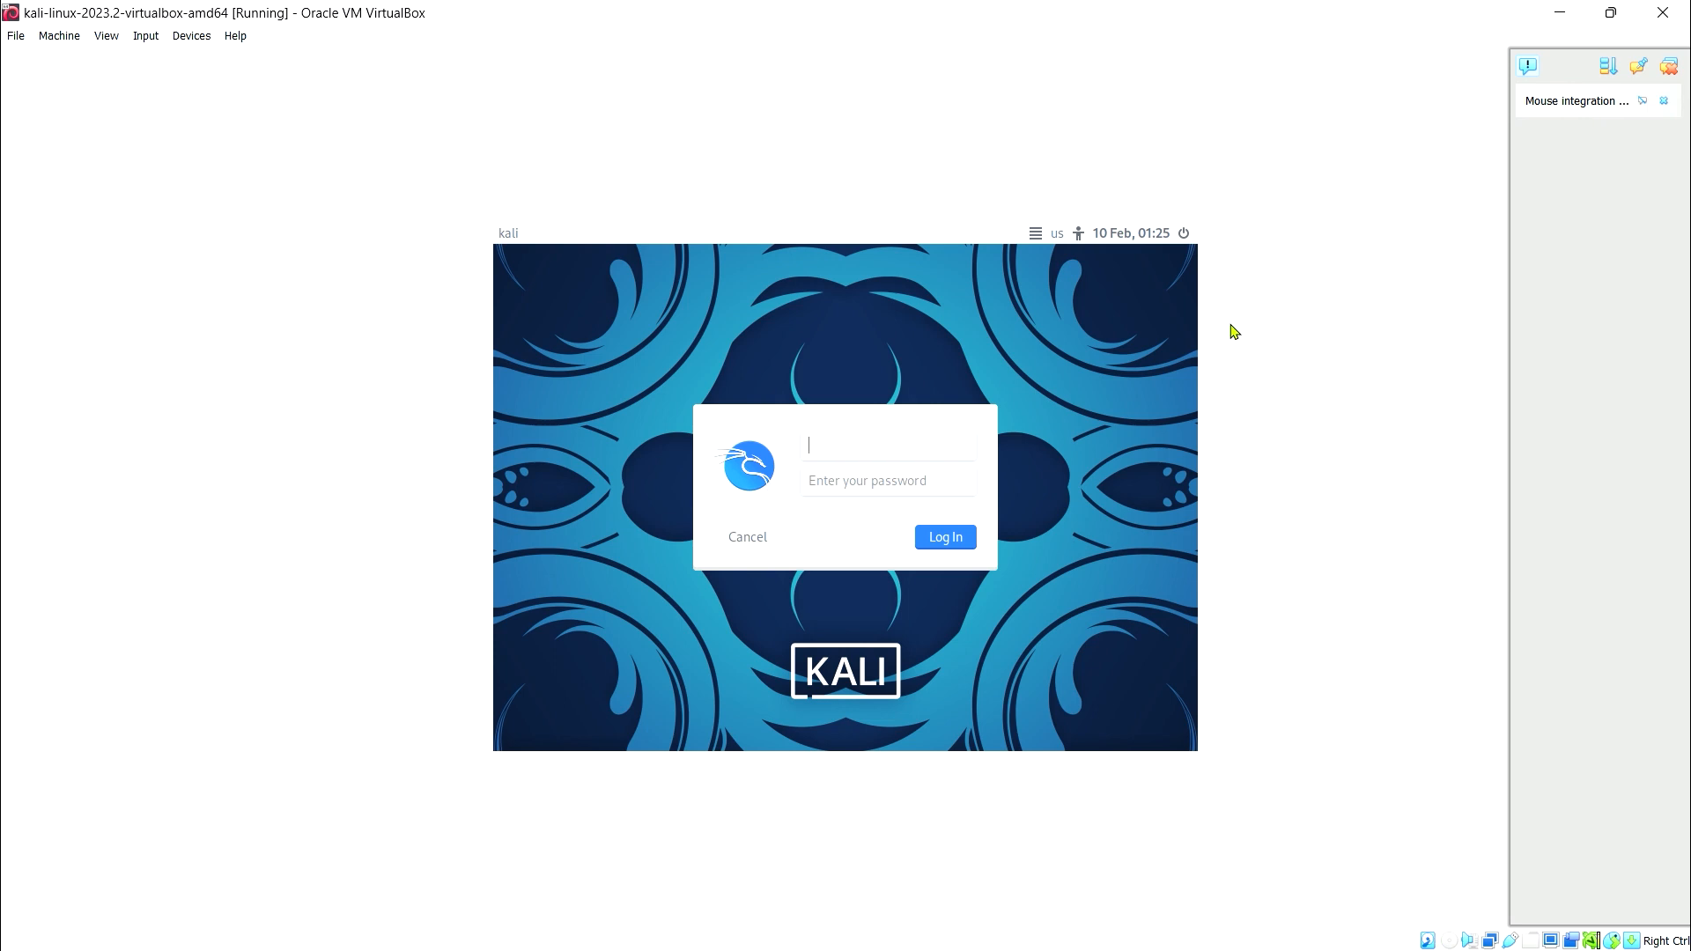
pyautogui.write('k')
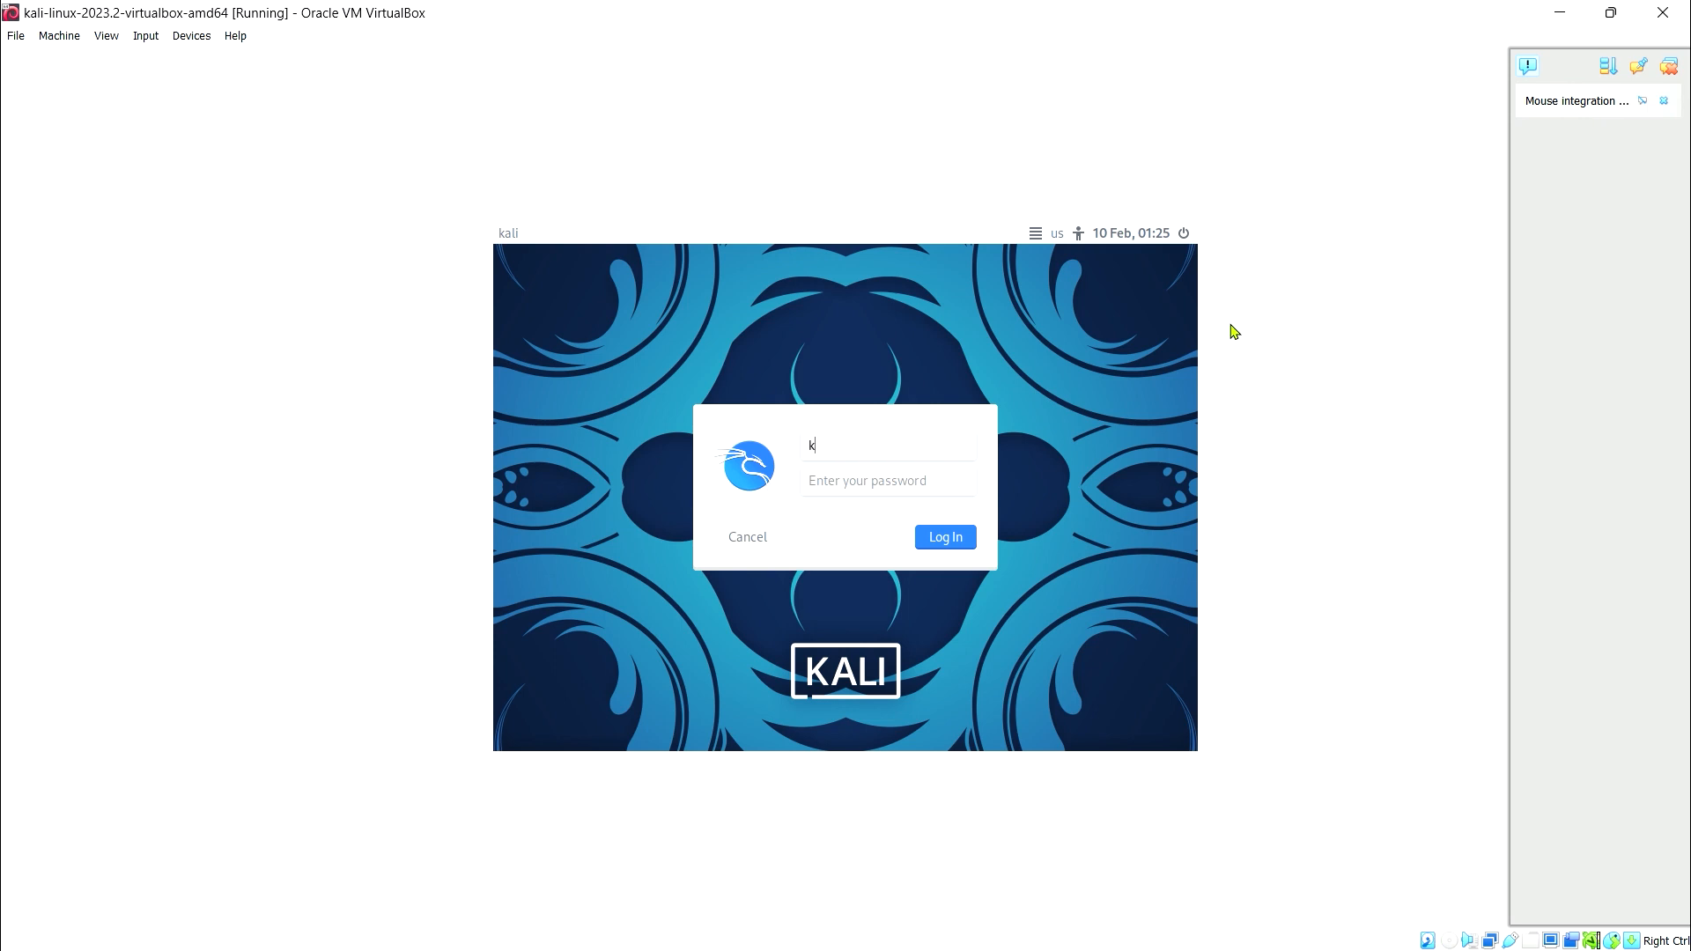
pyautogui.write('ali')
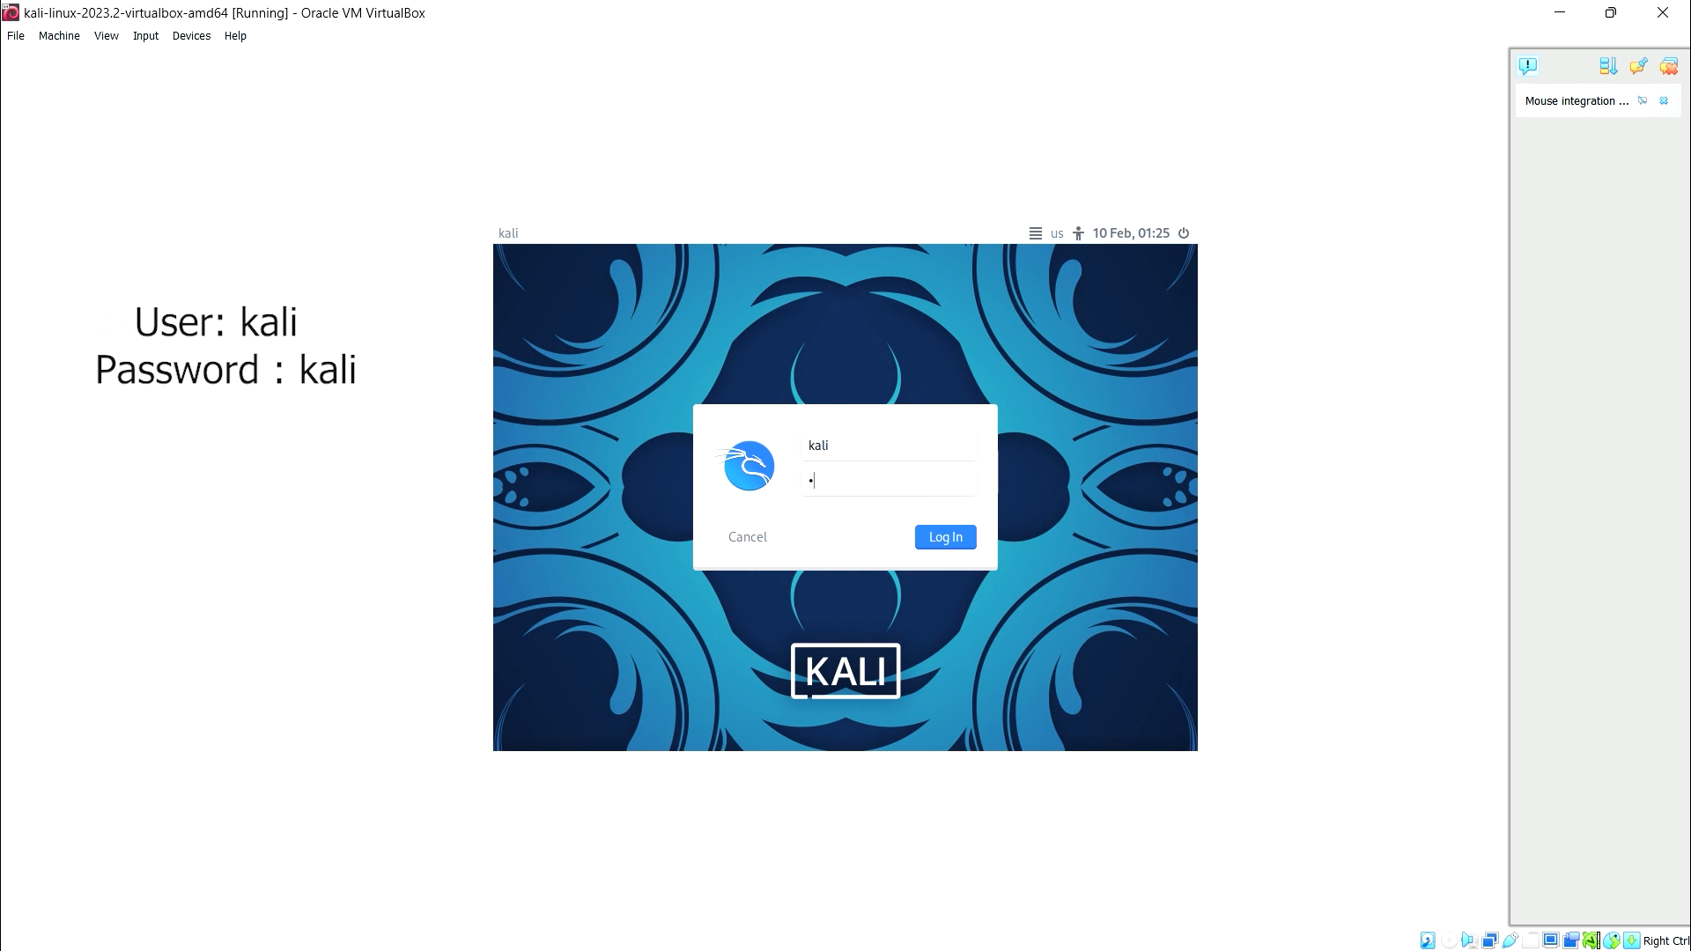
pyautogui.write('ali')
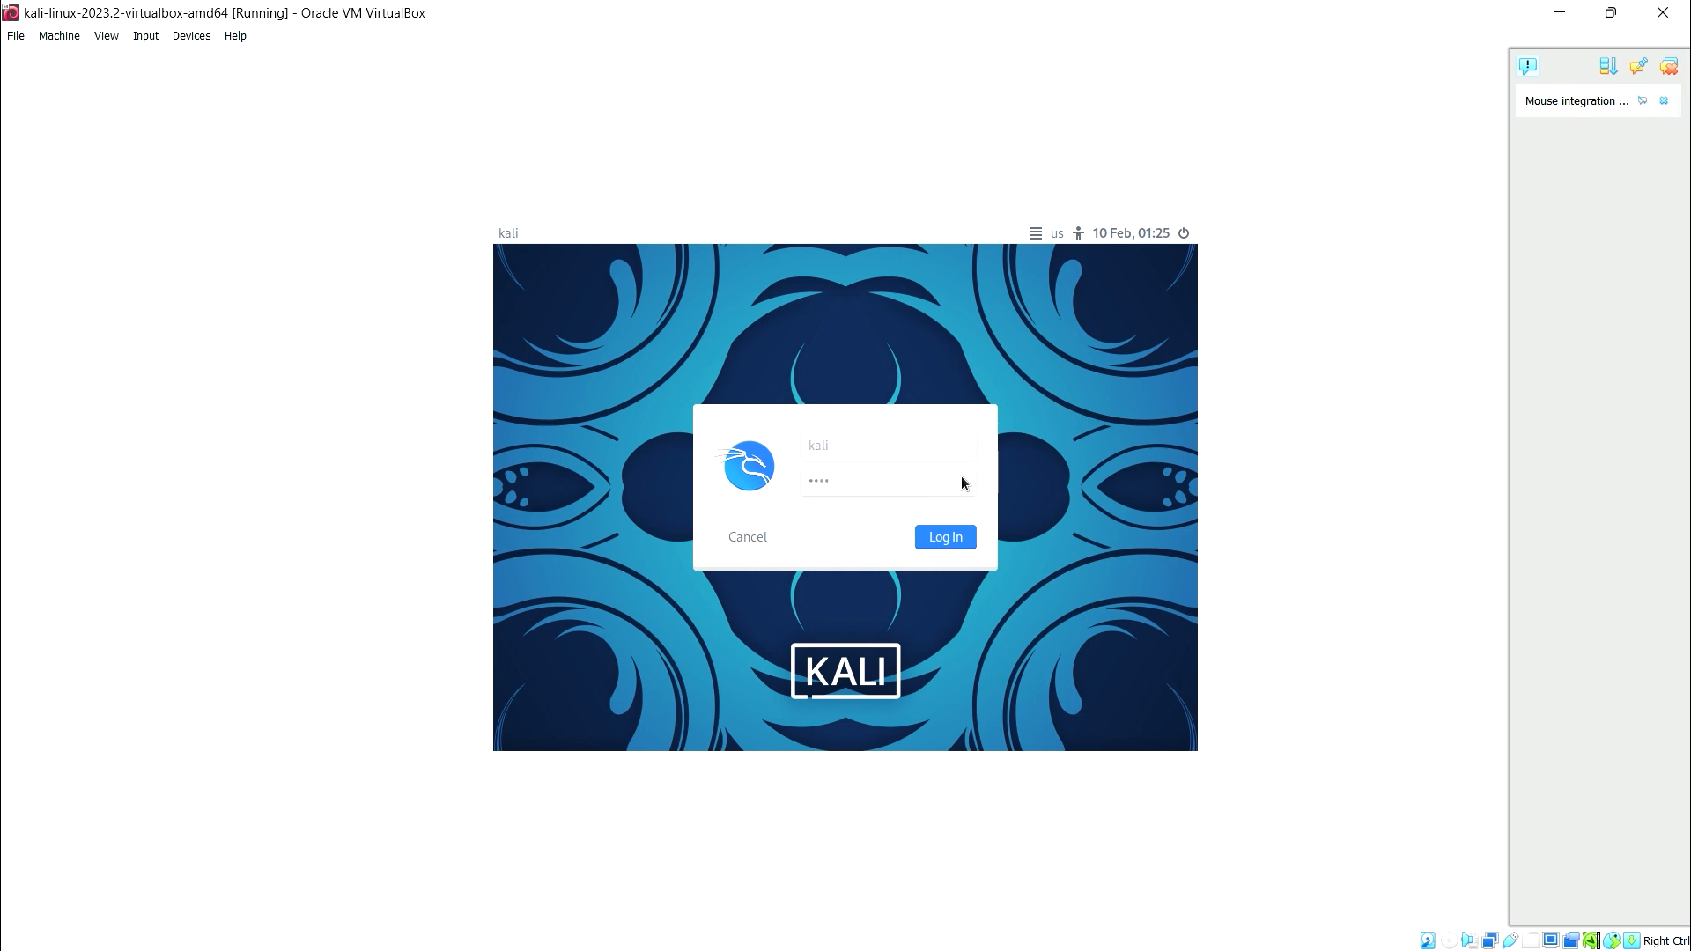
pyautogui.click(942, 538)
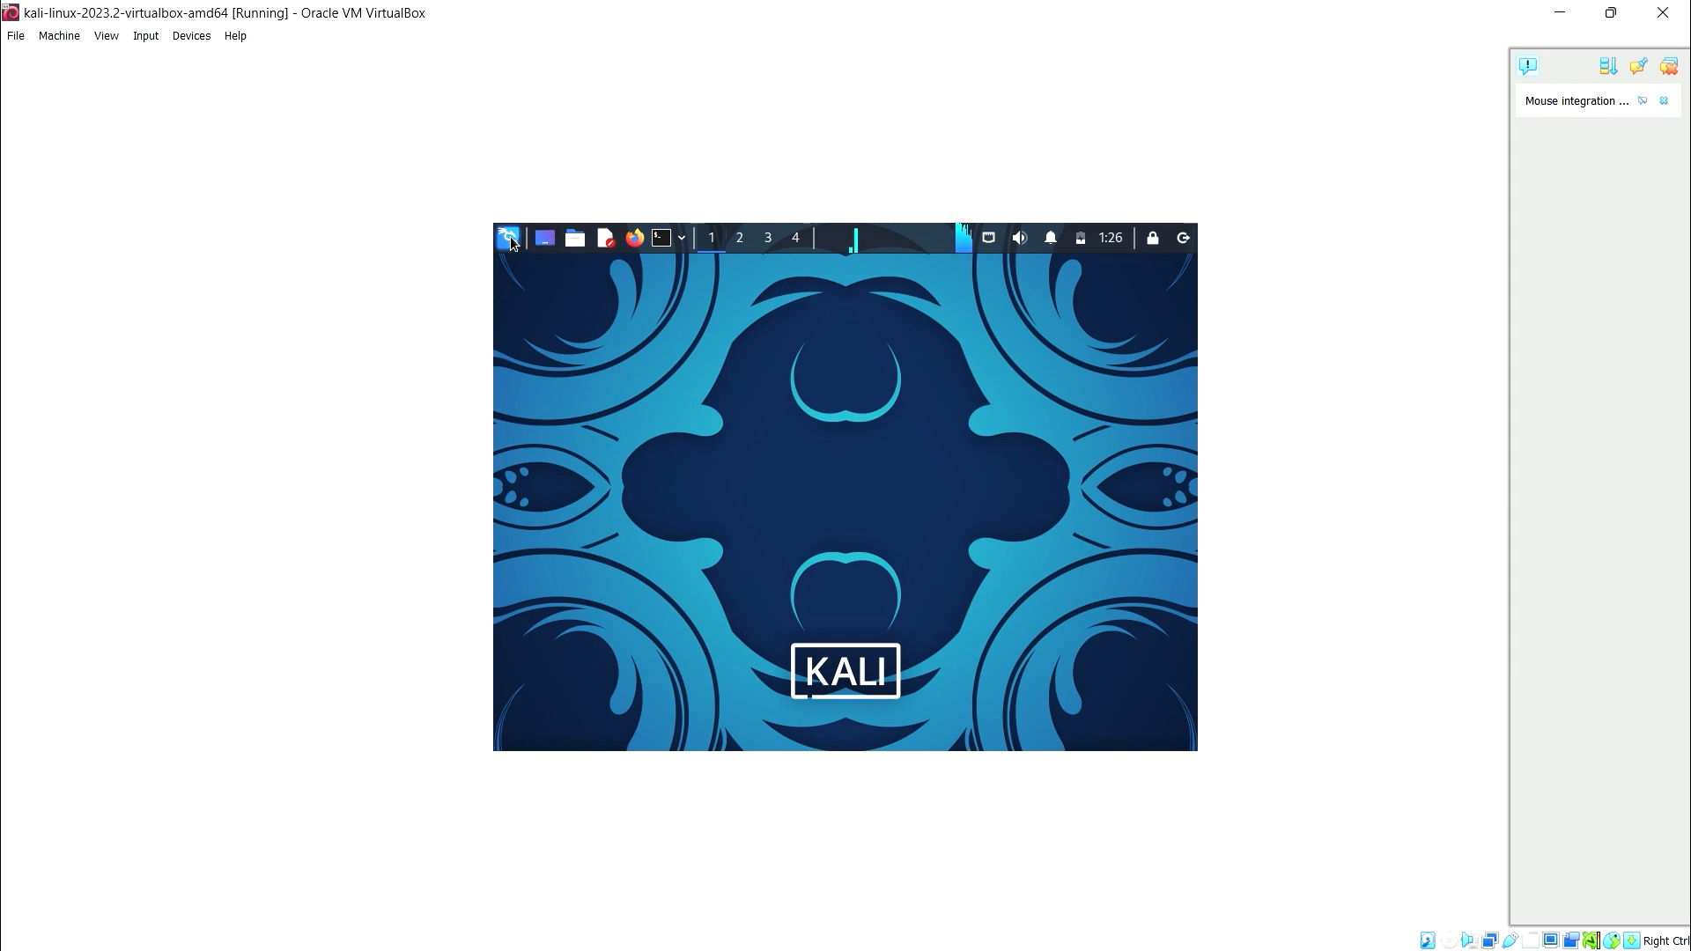
# Browse All Applications and 12 - Reporting Tools, maximize the VM, then show 01 - Information Gathering
pyautogui.click(509, 237)
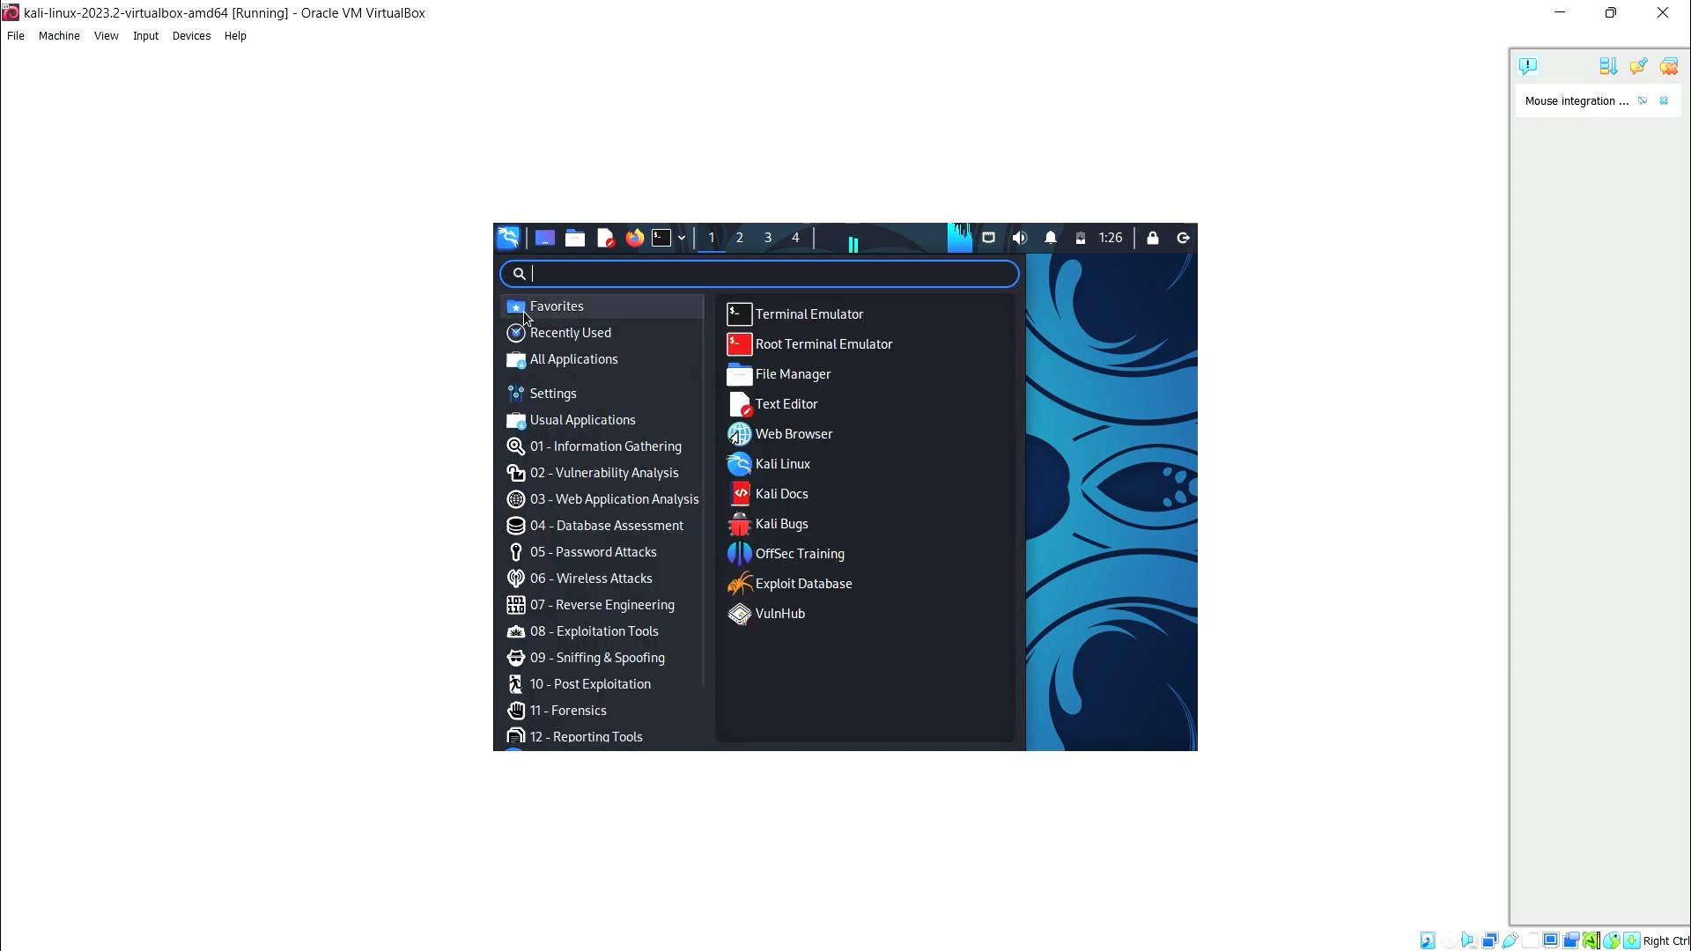
pyautogui.click(572, 358)
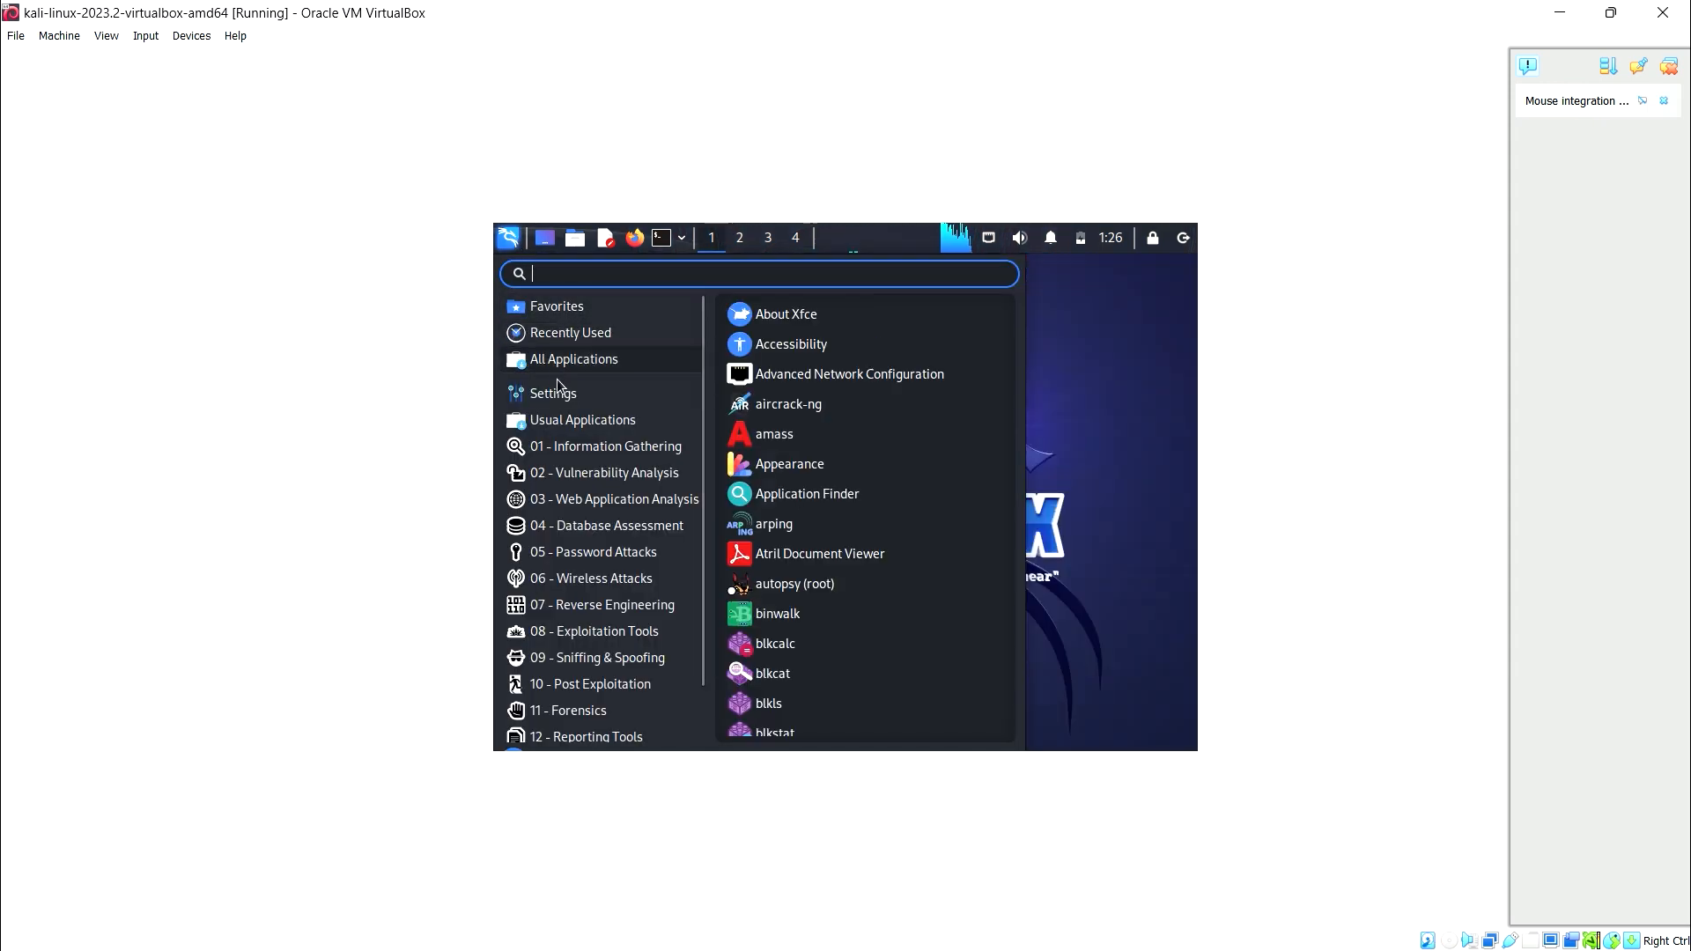
pyautogui.click(581, 419)
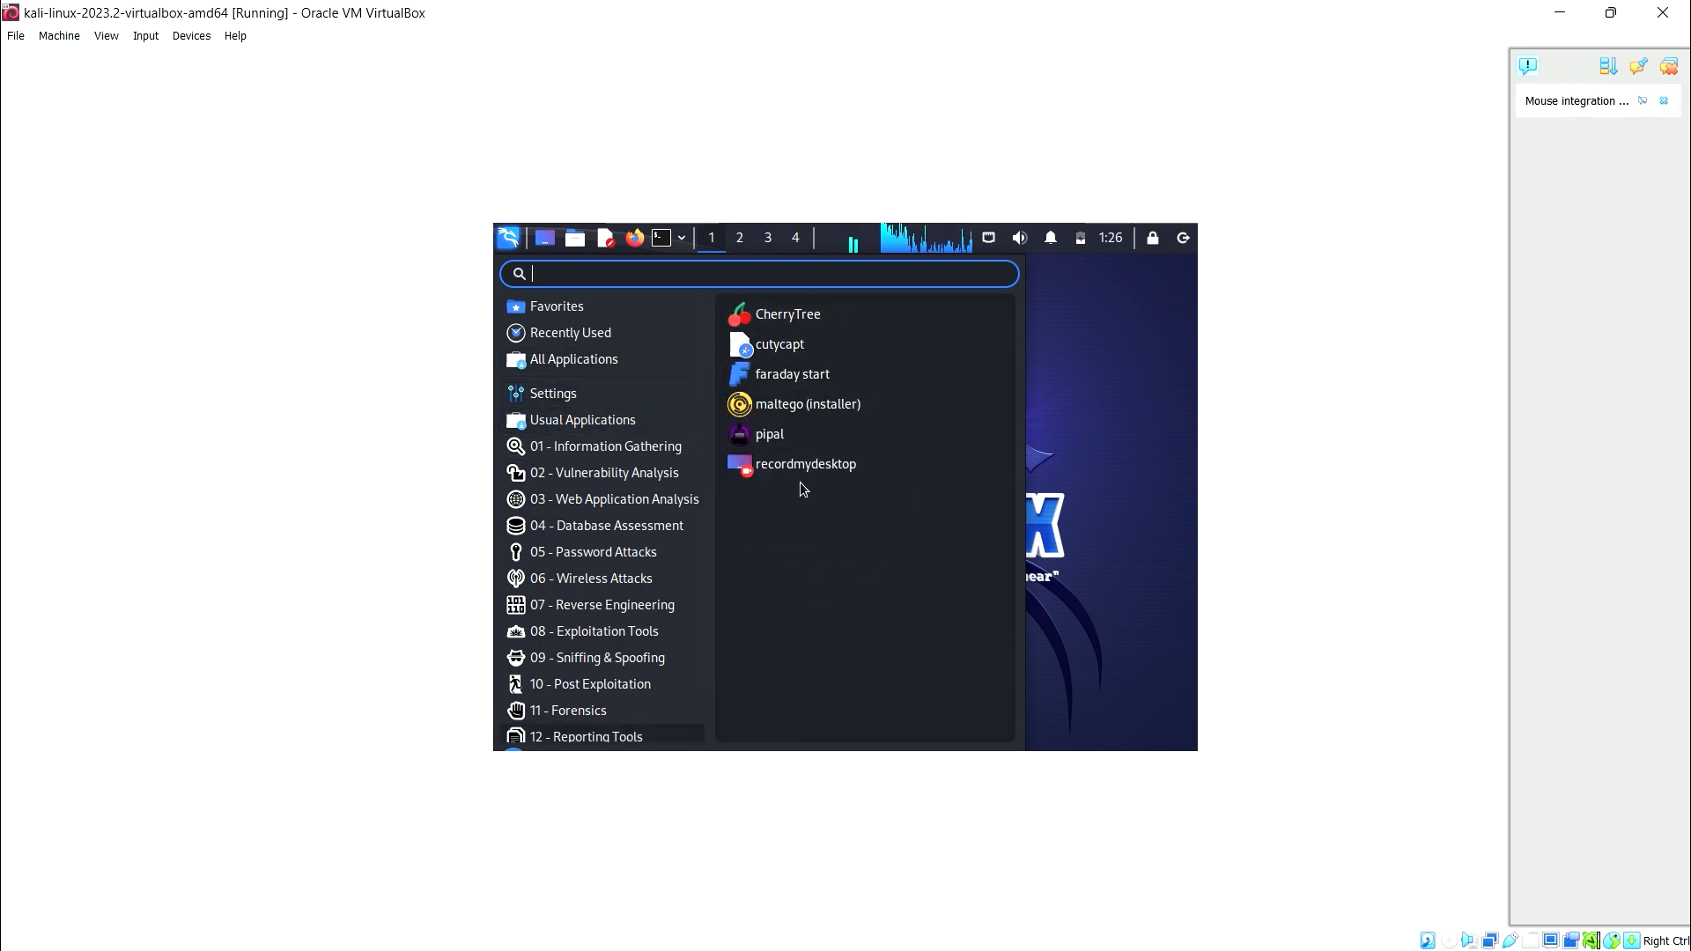
pyautogui.moveTo(1152, 239)
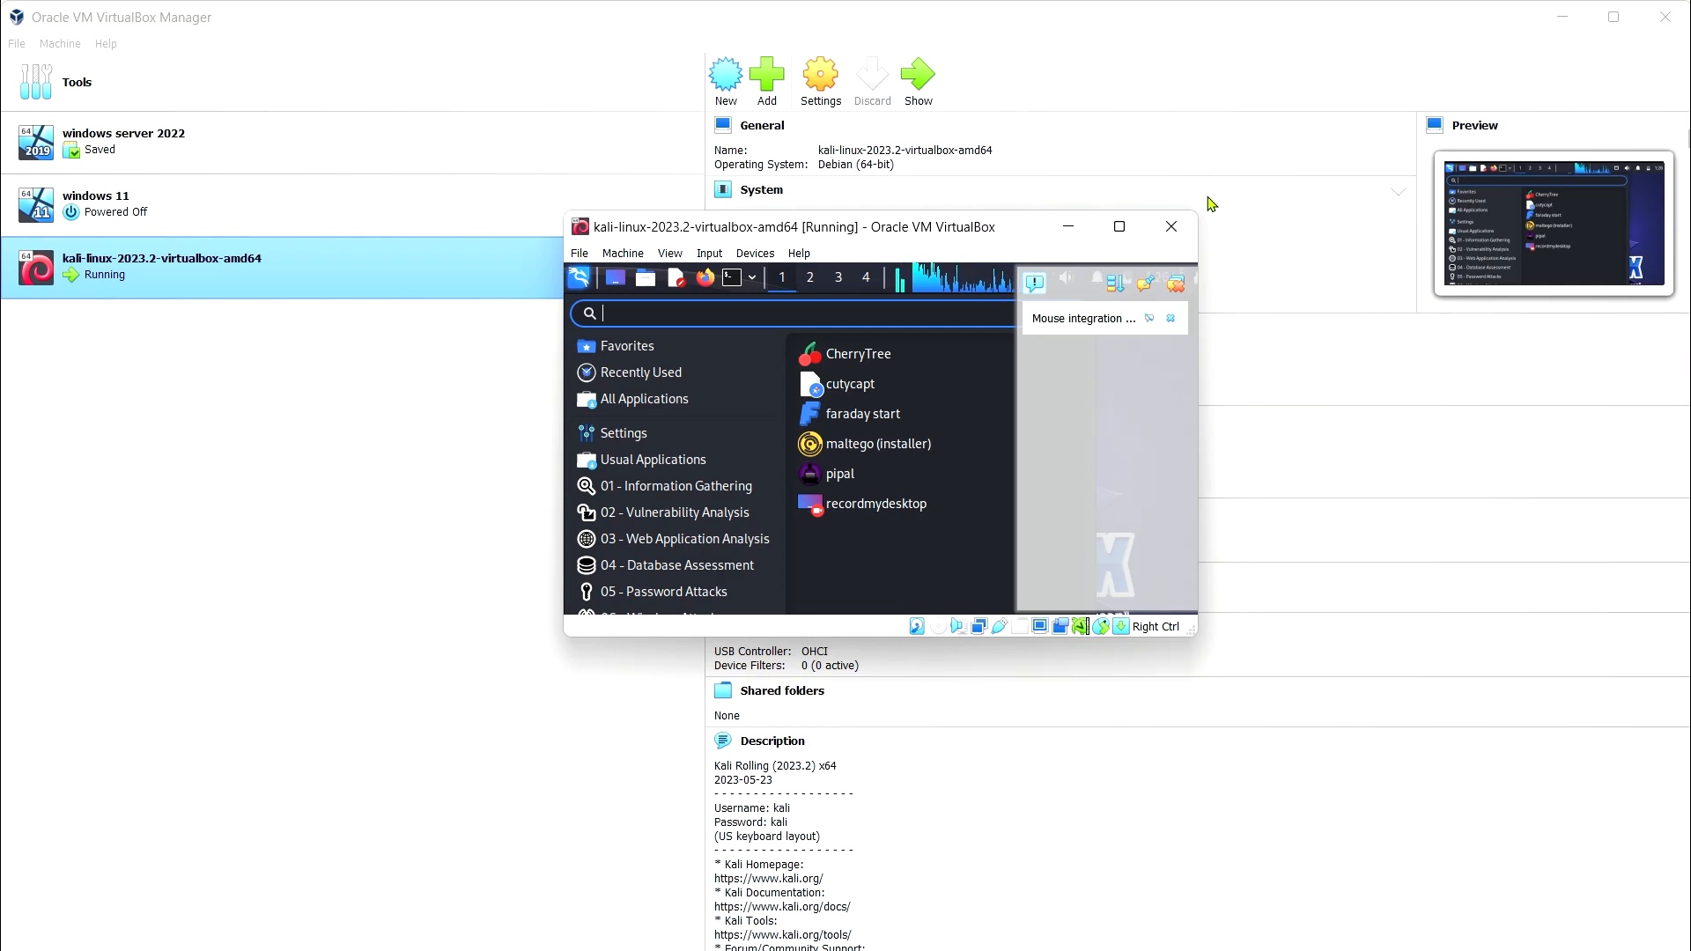
pyautogui.click(1118, 226)
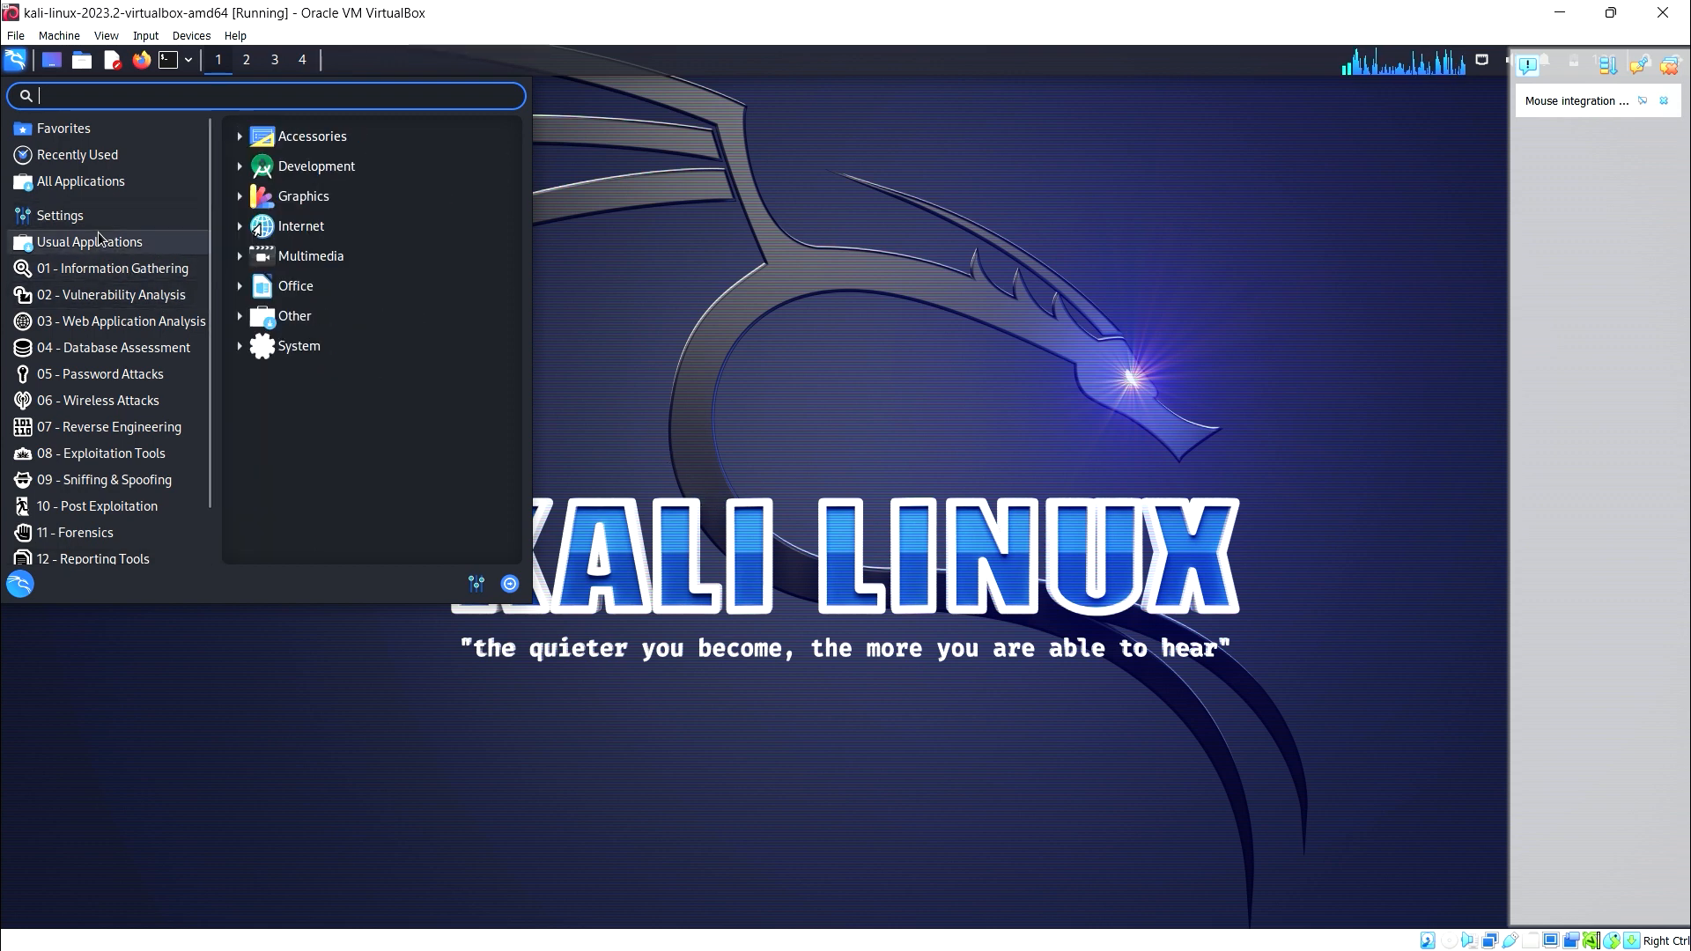
pyautogui.click(112, 267)
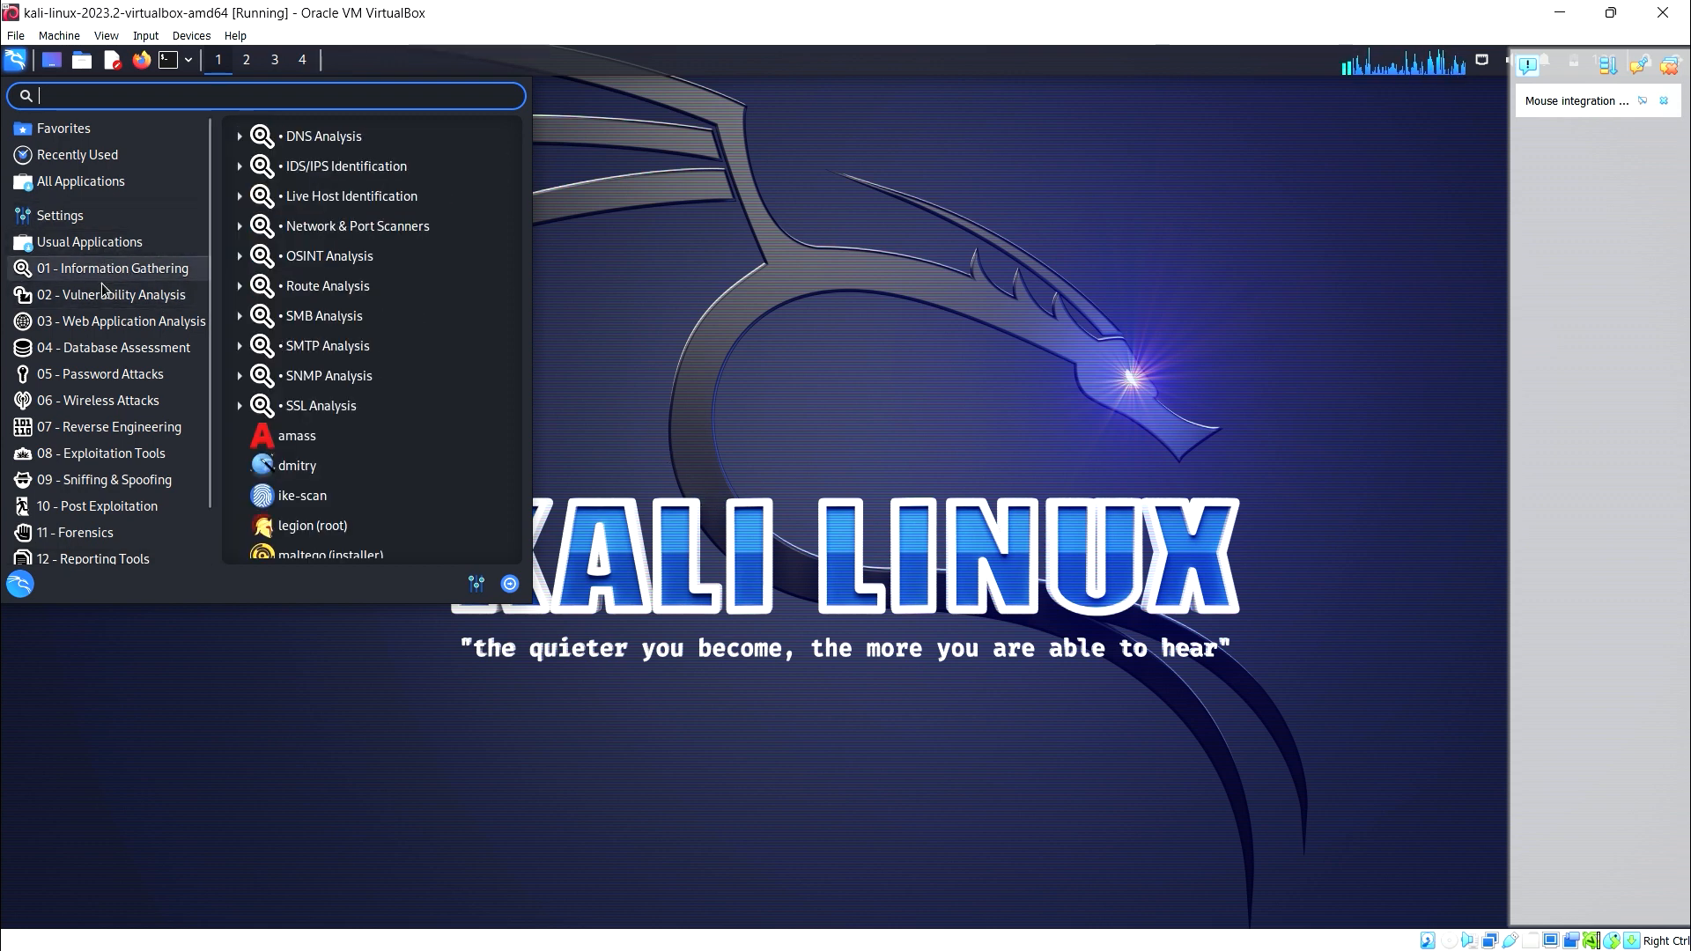